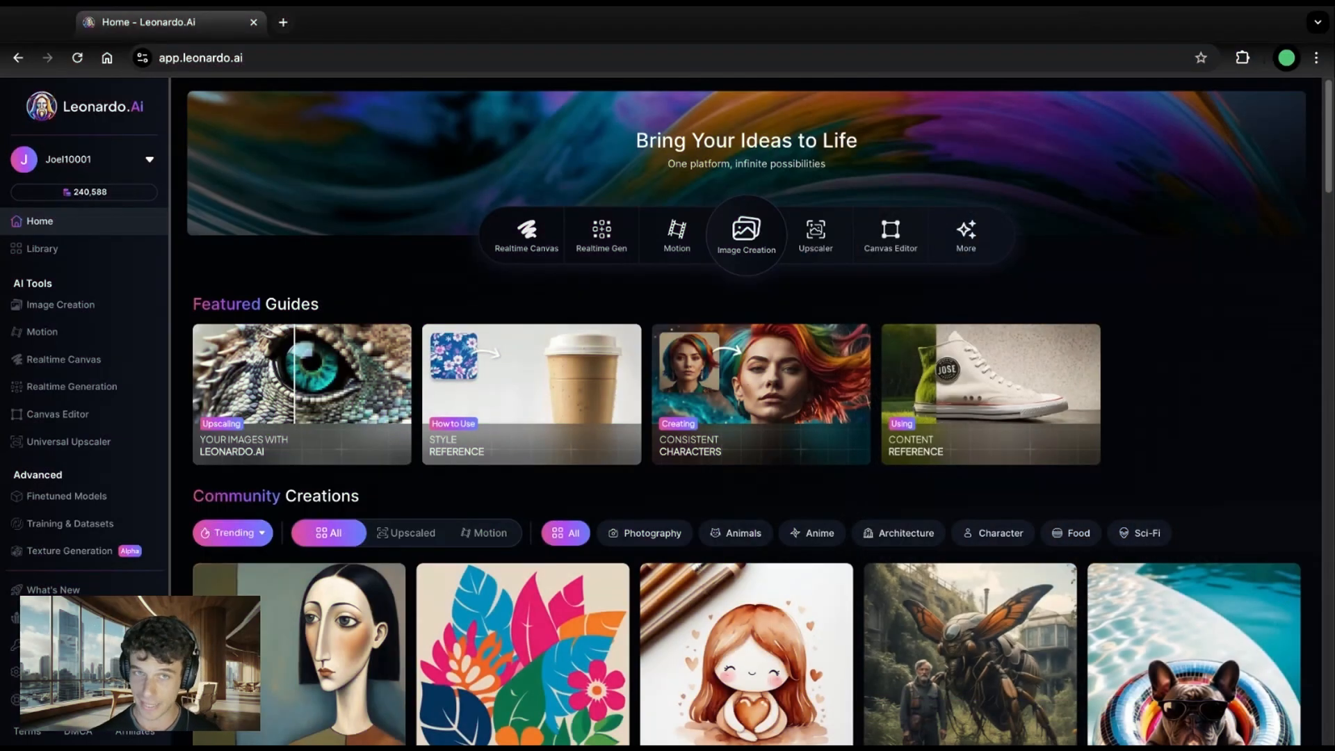
pyautogui.moveTo(495, 281)
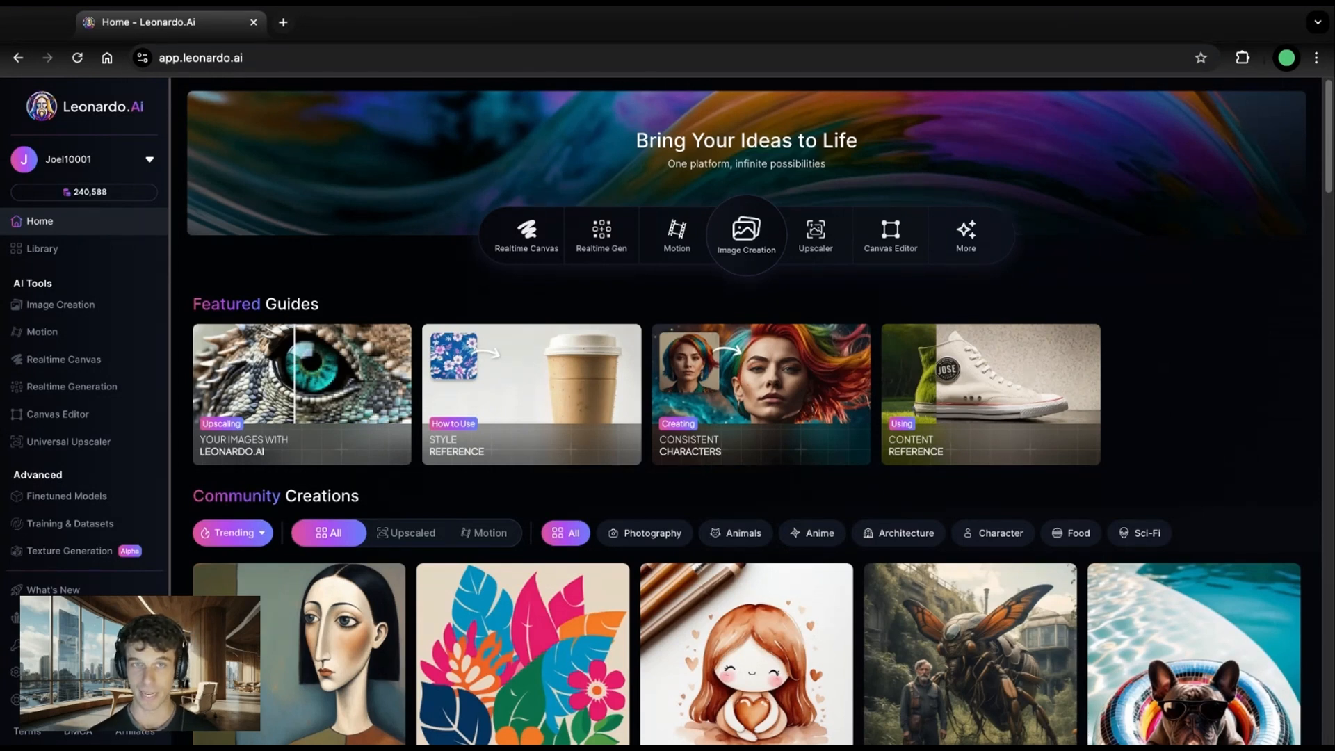
pyautogui.moveTo(739, 286)
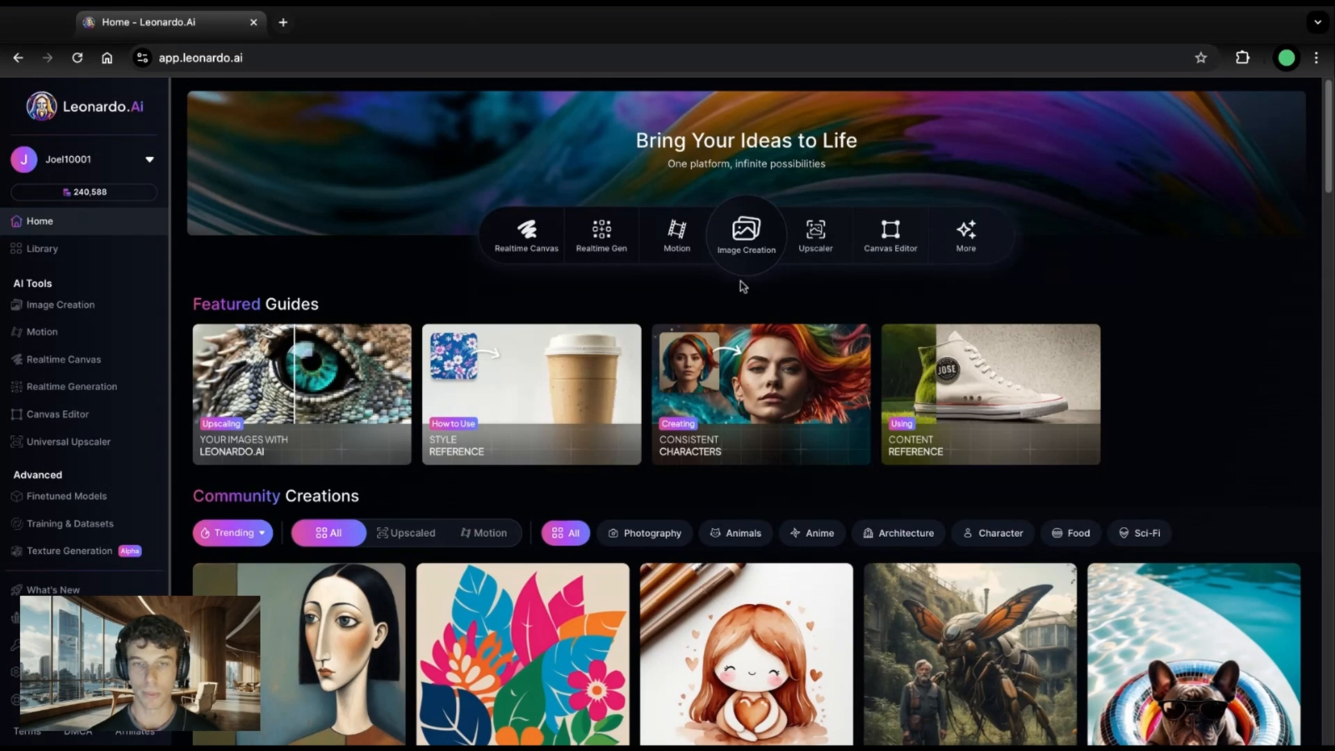
# Step: Switch to the Image Creation workspace and select the Cinematic Kino platform preset
pyautogui.scroll(-3)
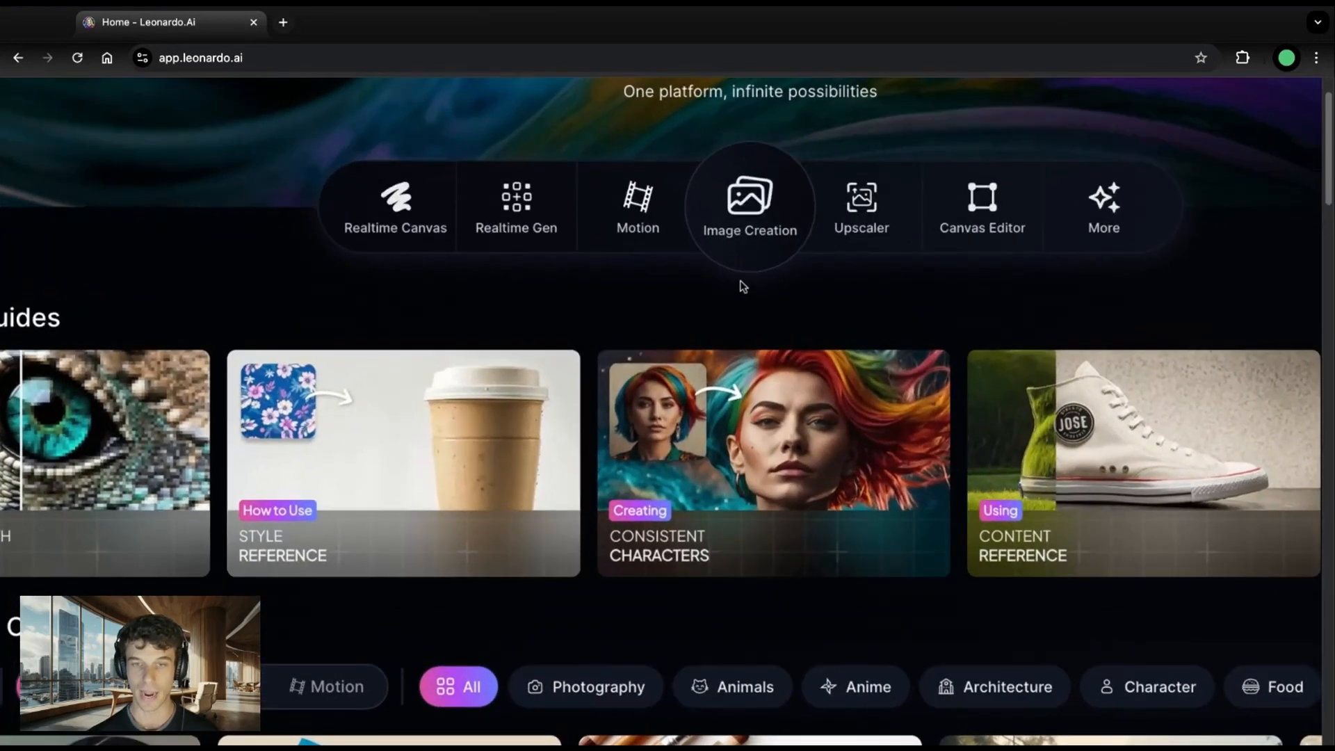
pyautogui.scroll(3)
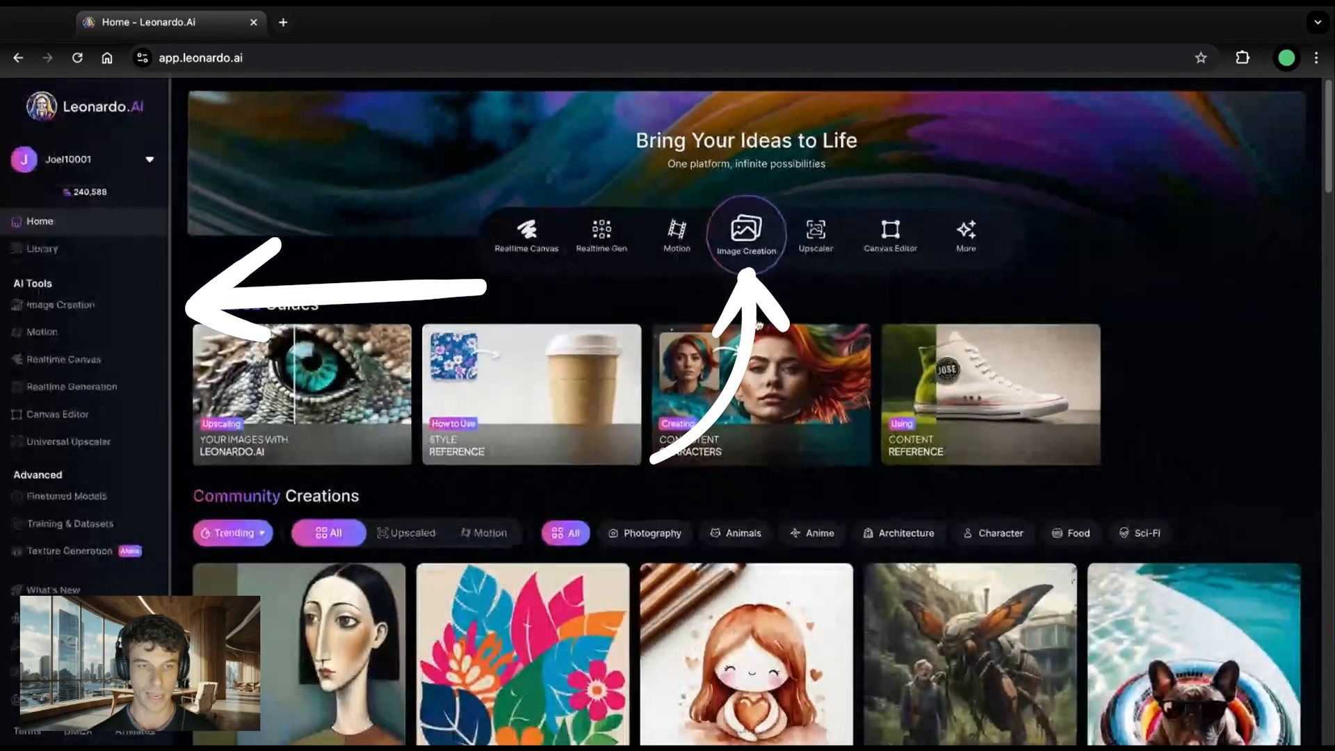
pyautogui.click(745, 234)
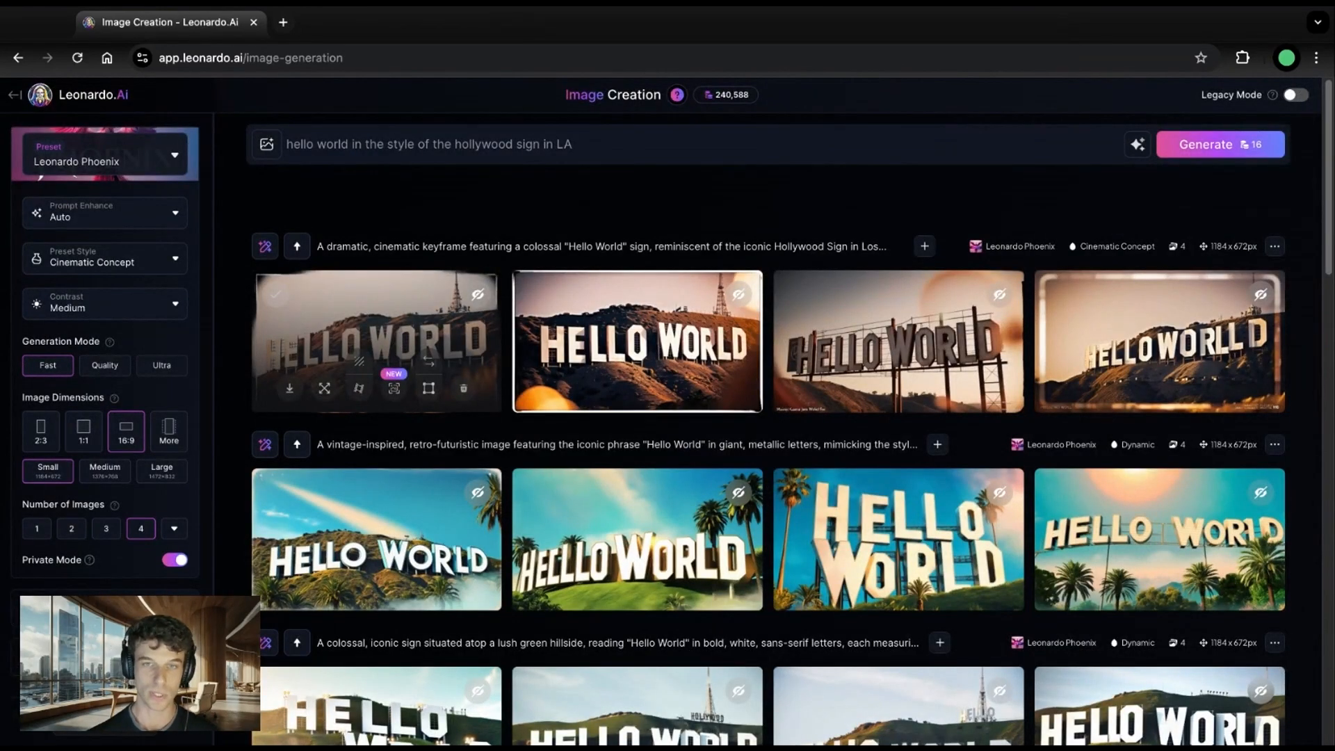
pyautogui.click(104, 162)
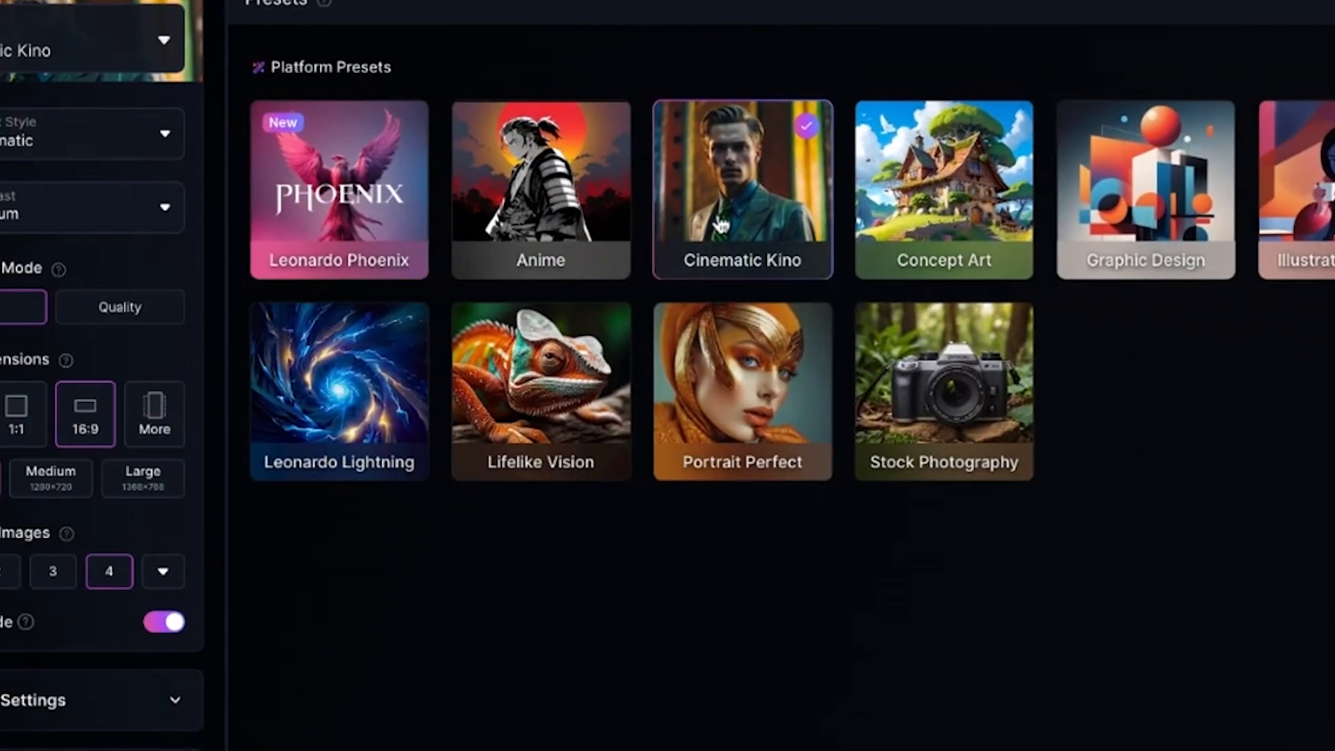
pyautogui.click(120, 134)
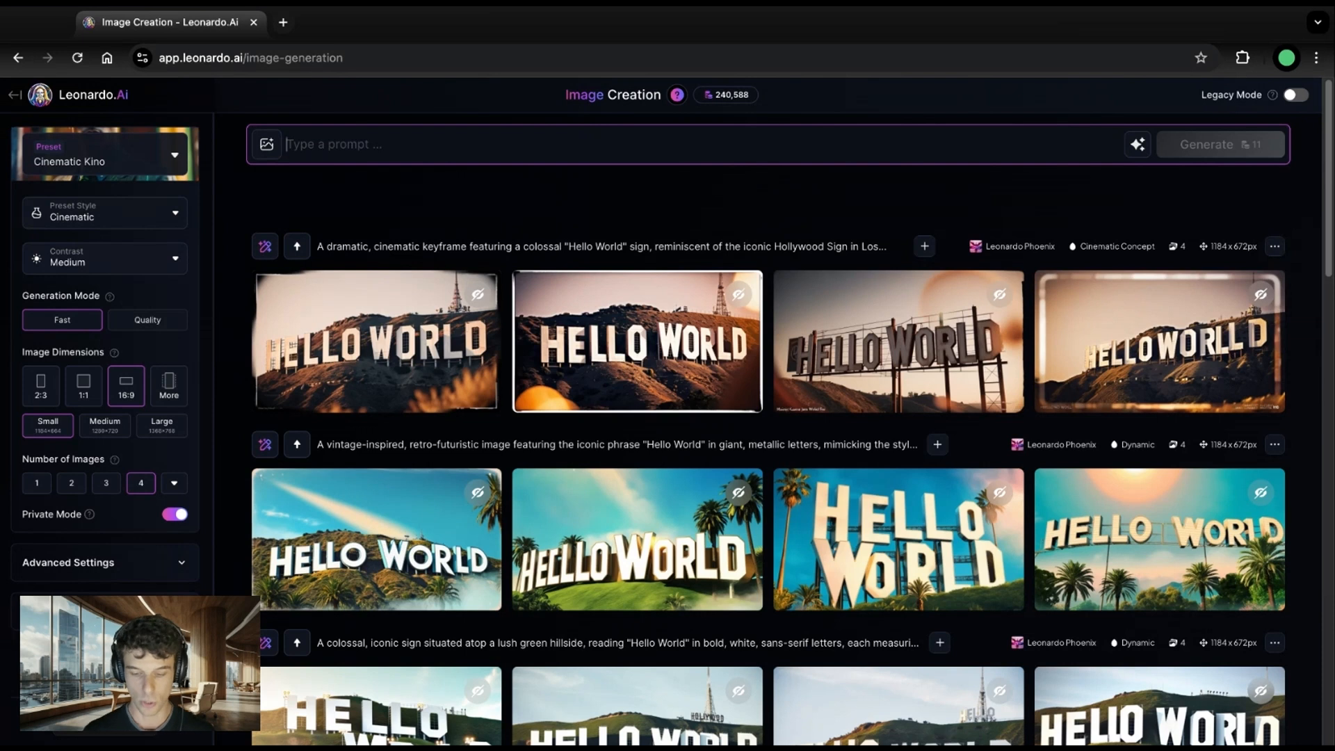
# Step: Generate "wide shot, a submarine floating in the open ocean" and preview one result full size
pyautogui.write('wide shot,')
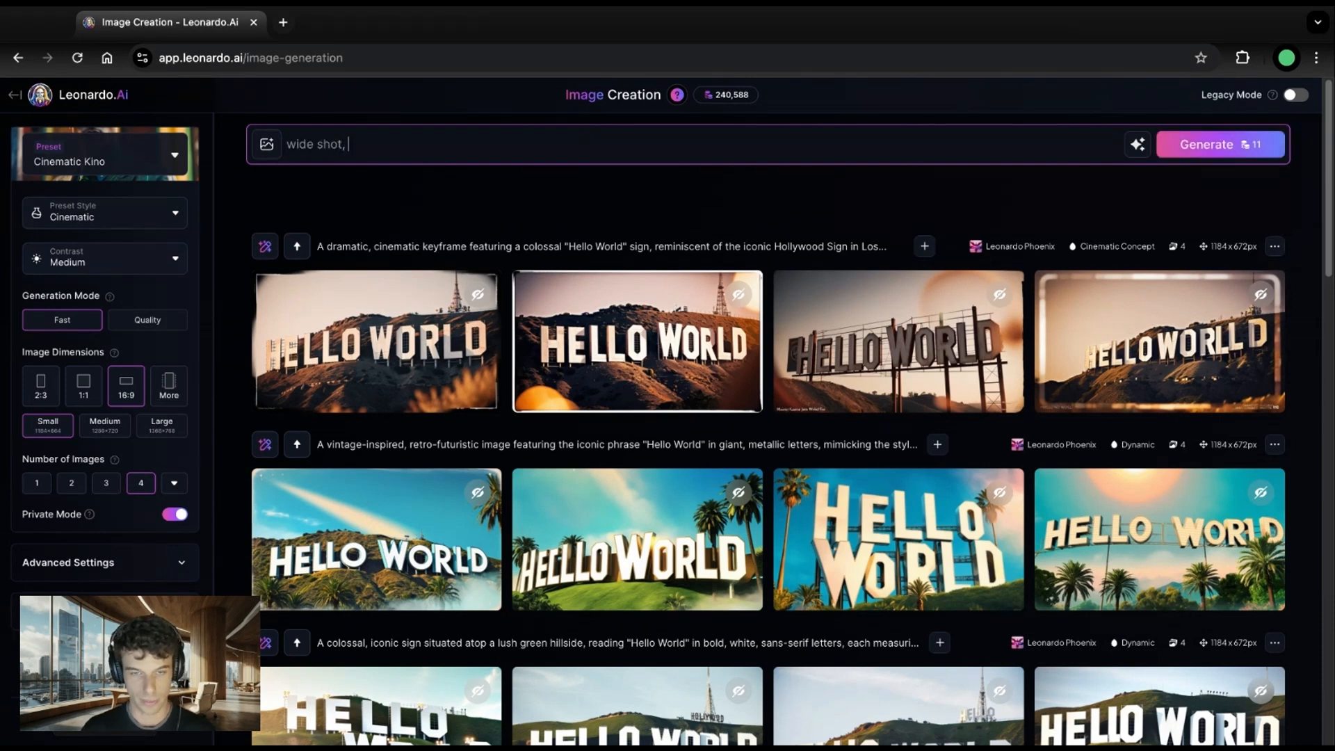
pyautogui.write('a submarine floating in the open ocean')
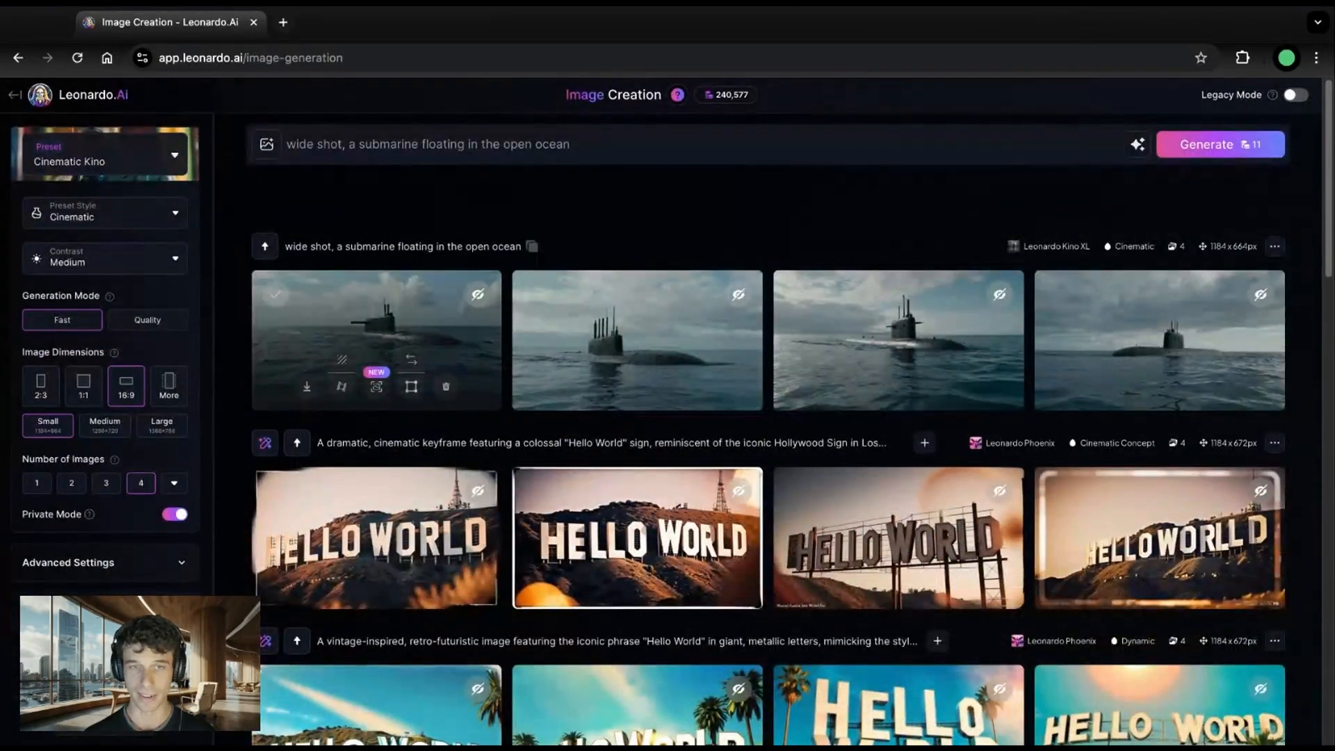
pyautogui.click(637, 340)
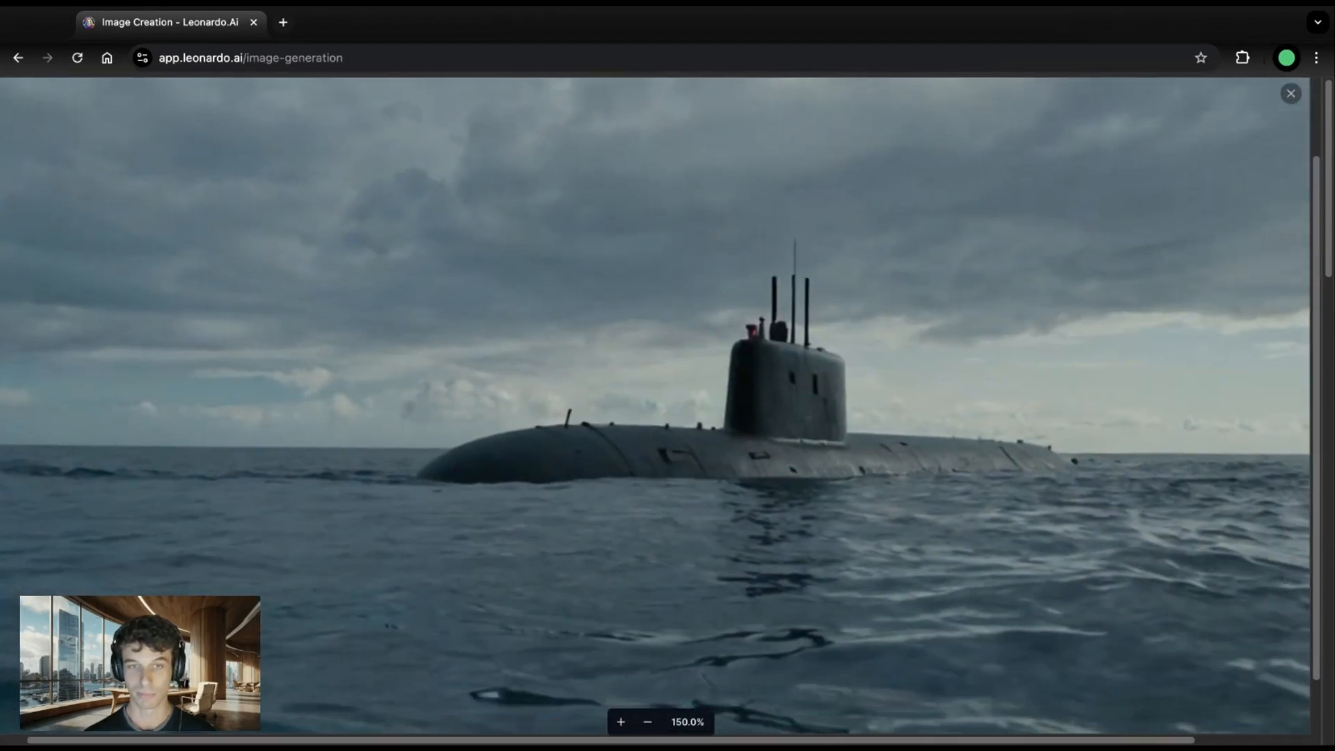
pyautogui.click(1291, 93)
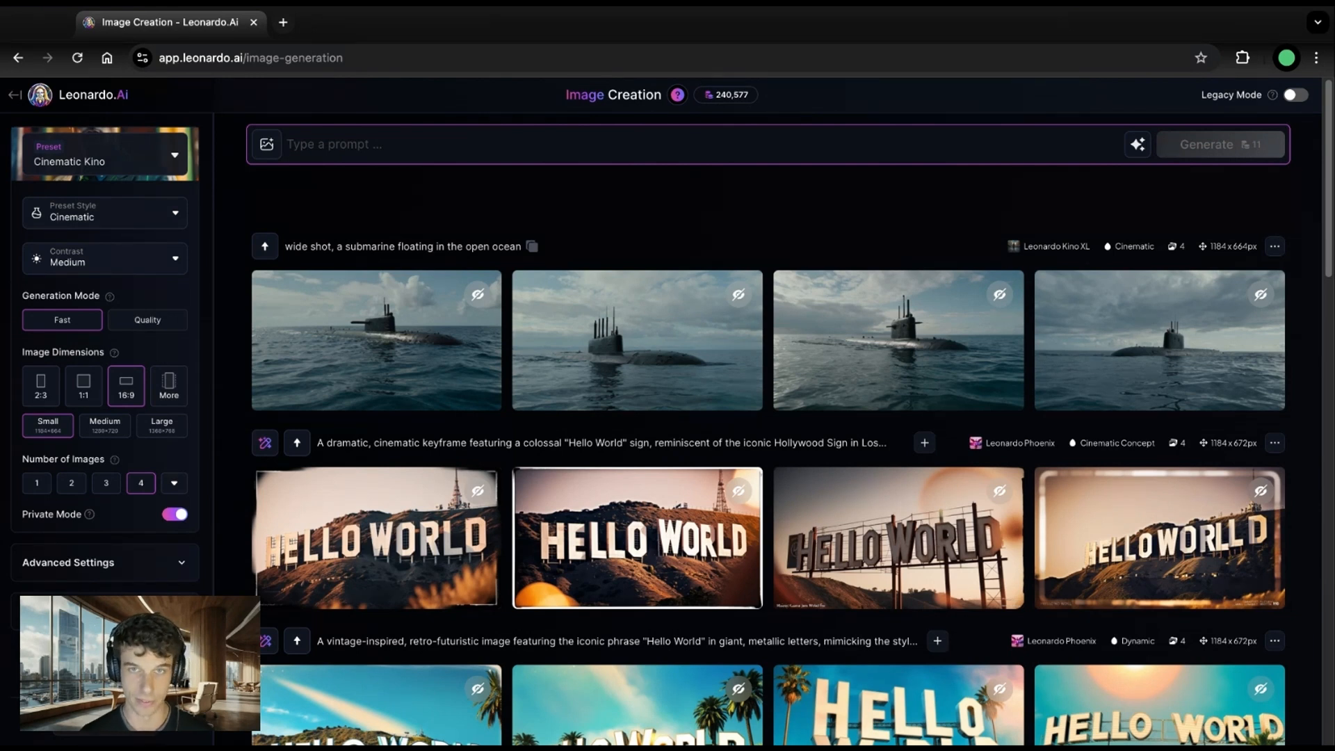
# Step: Generate "a male submarine captain, evil and brooding" and preview a result
pyautogui.write('a ma')
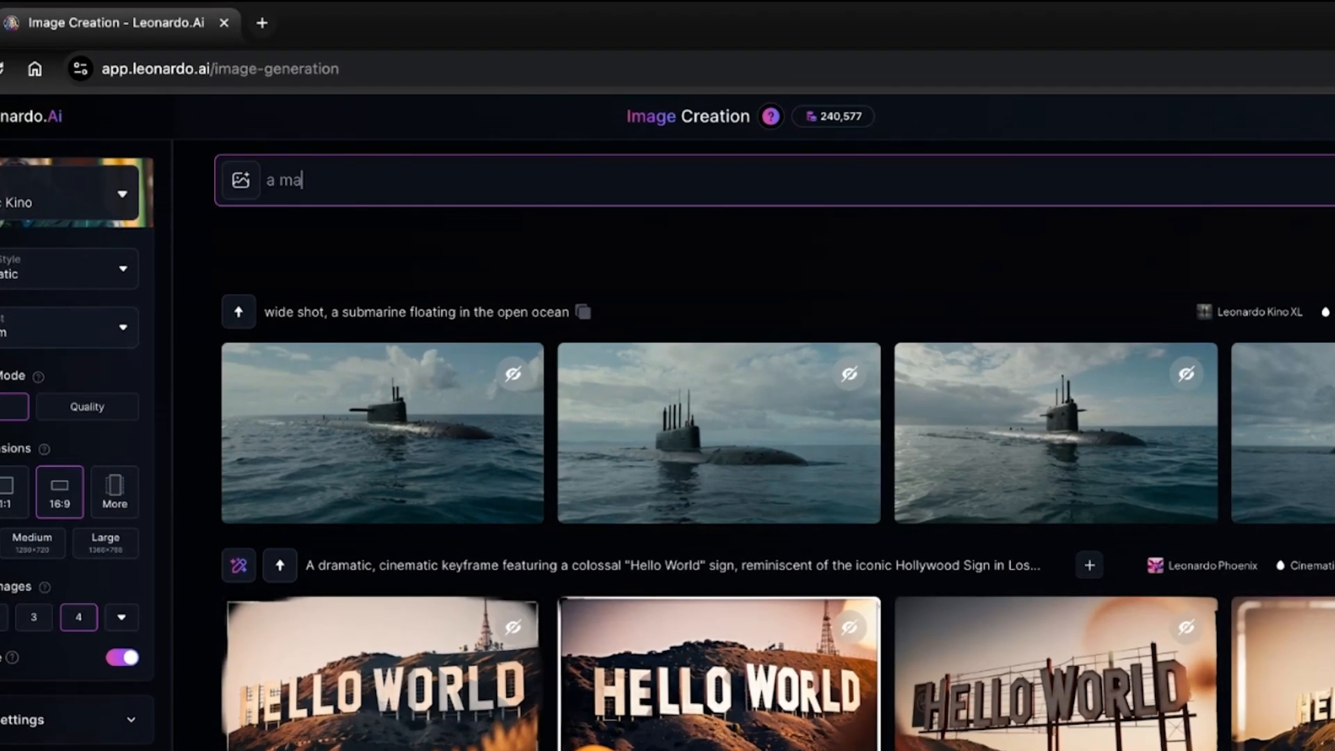
pyautogui.write('le submarine')
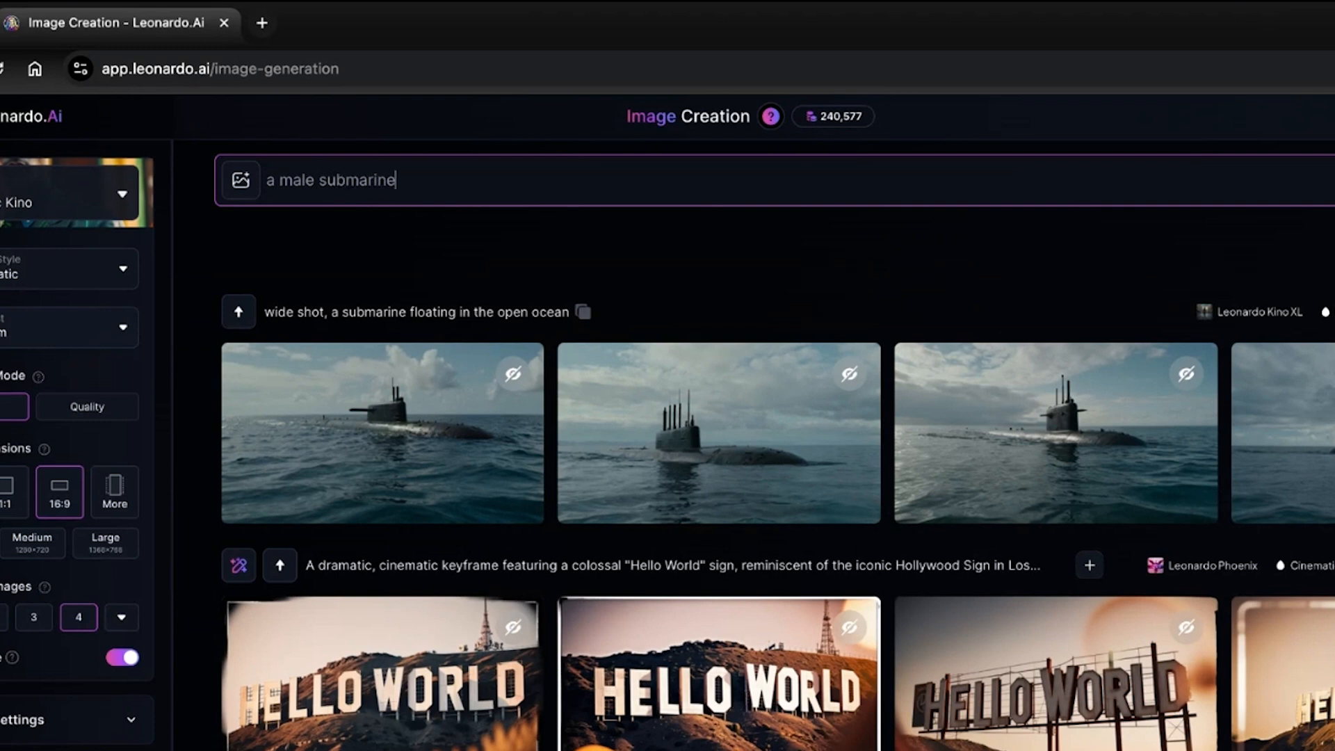
pyautogui.write('captain,')
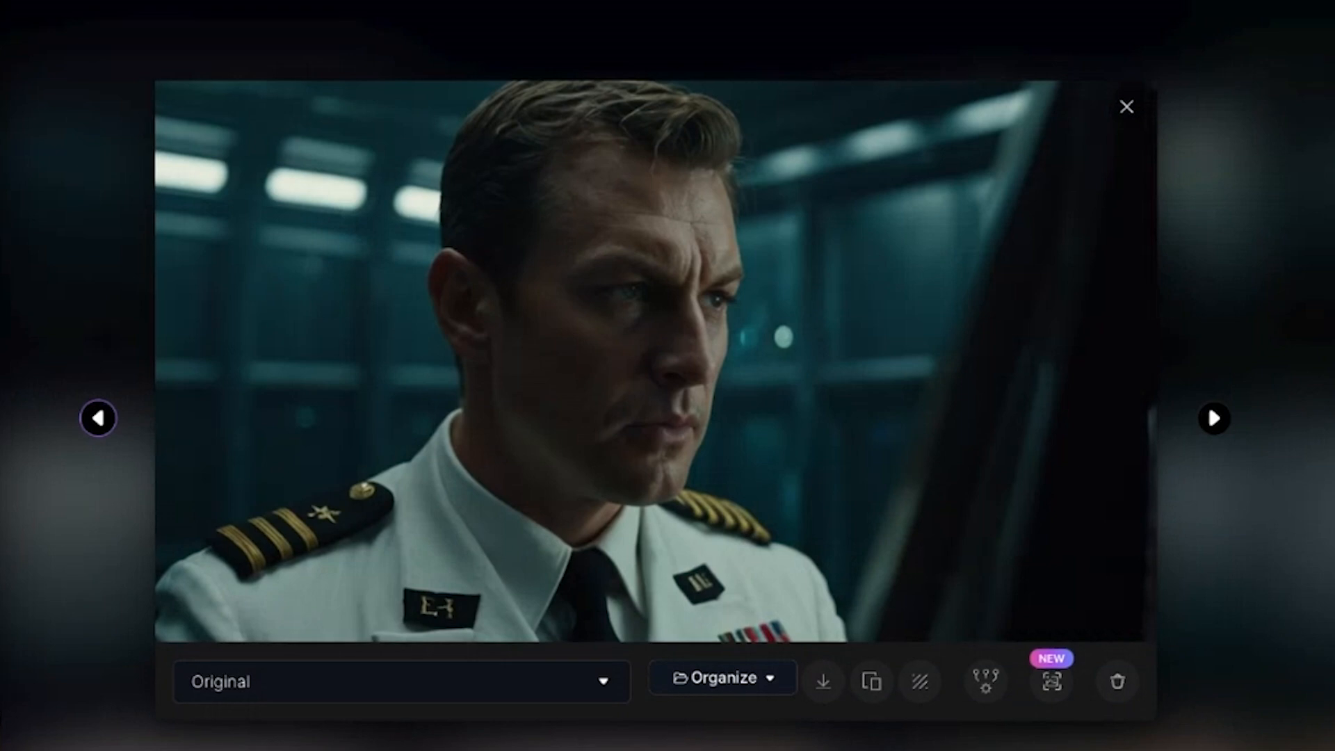
pyautogui.click(1126, 107)
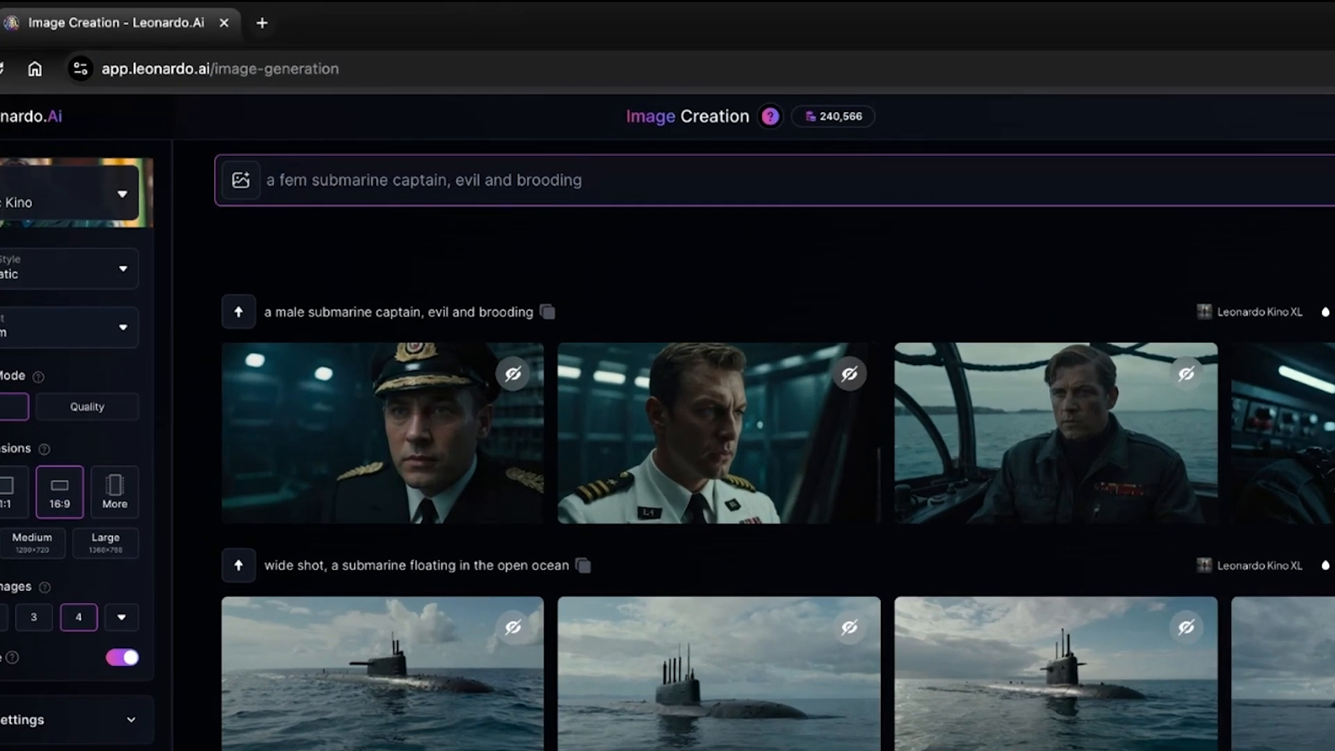
# Step: Generate "a female submarine captain, heroic and noble" and browse the results in the viewer
pyautogui.write('a female submarine captain, heroic and noble')
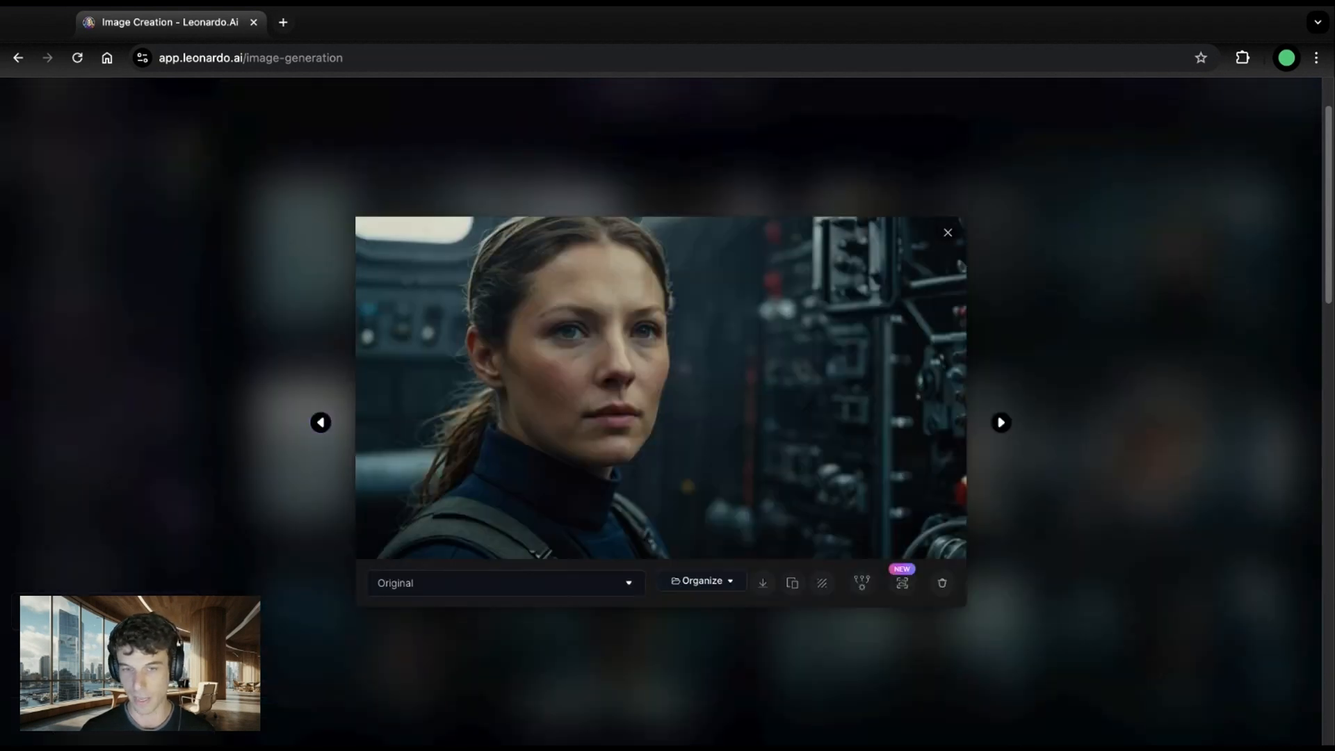
pyautogui.click(1000, 423)
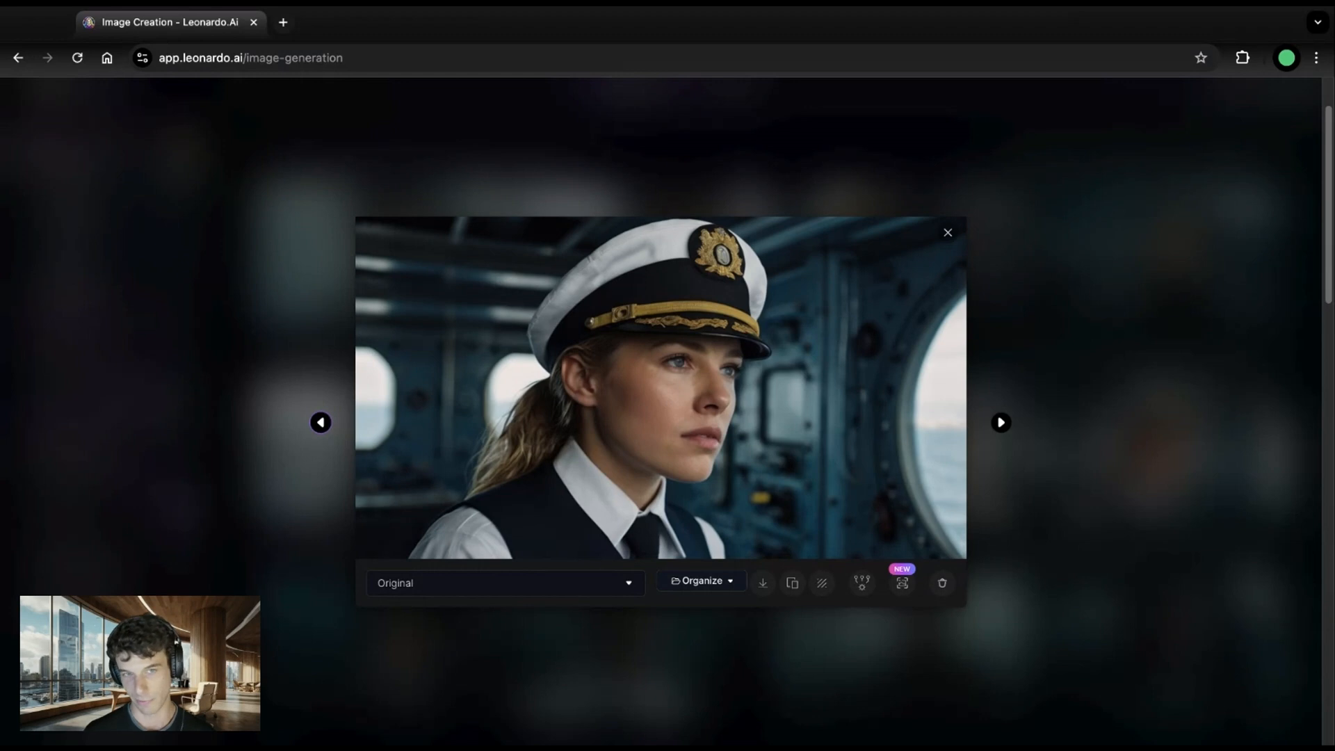
pyautogui.click(946, 232)
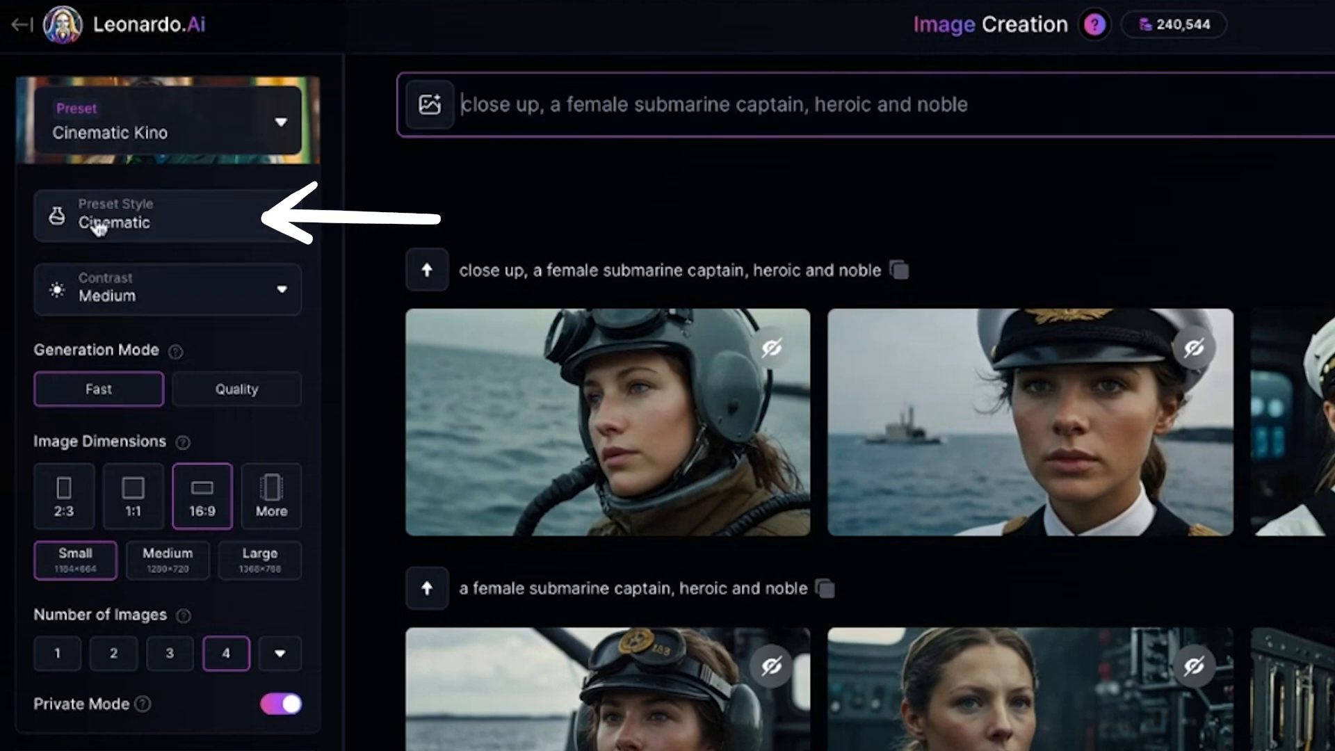
# Step: Generate the extreme close-up blood-on-naval-ship prompt using the Cinematic Close-Up style
pyautogui.click(167, 214)
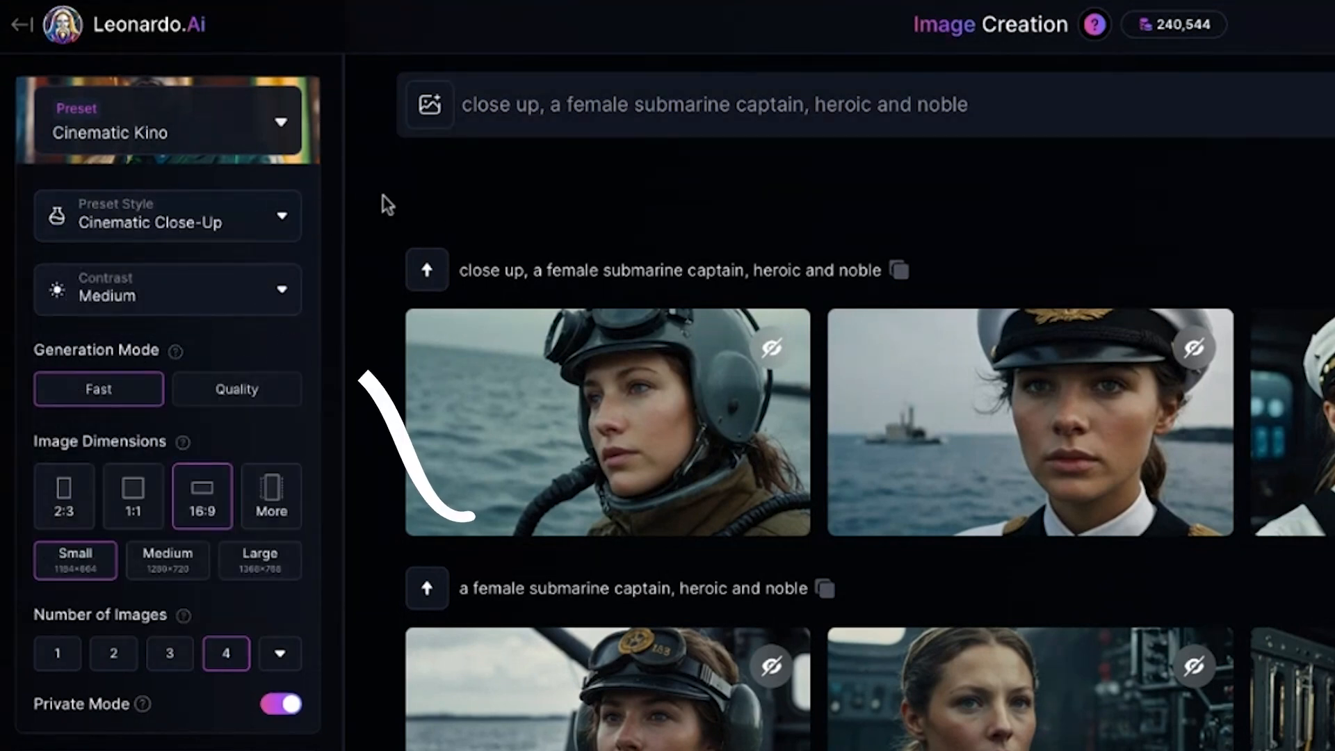
pyautogui.write('extreme close up, macro of blood on the side of a naval ship')
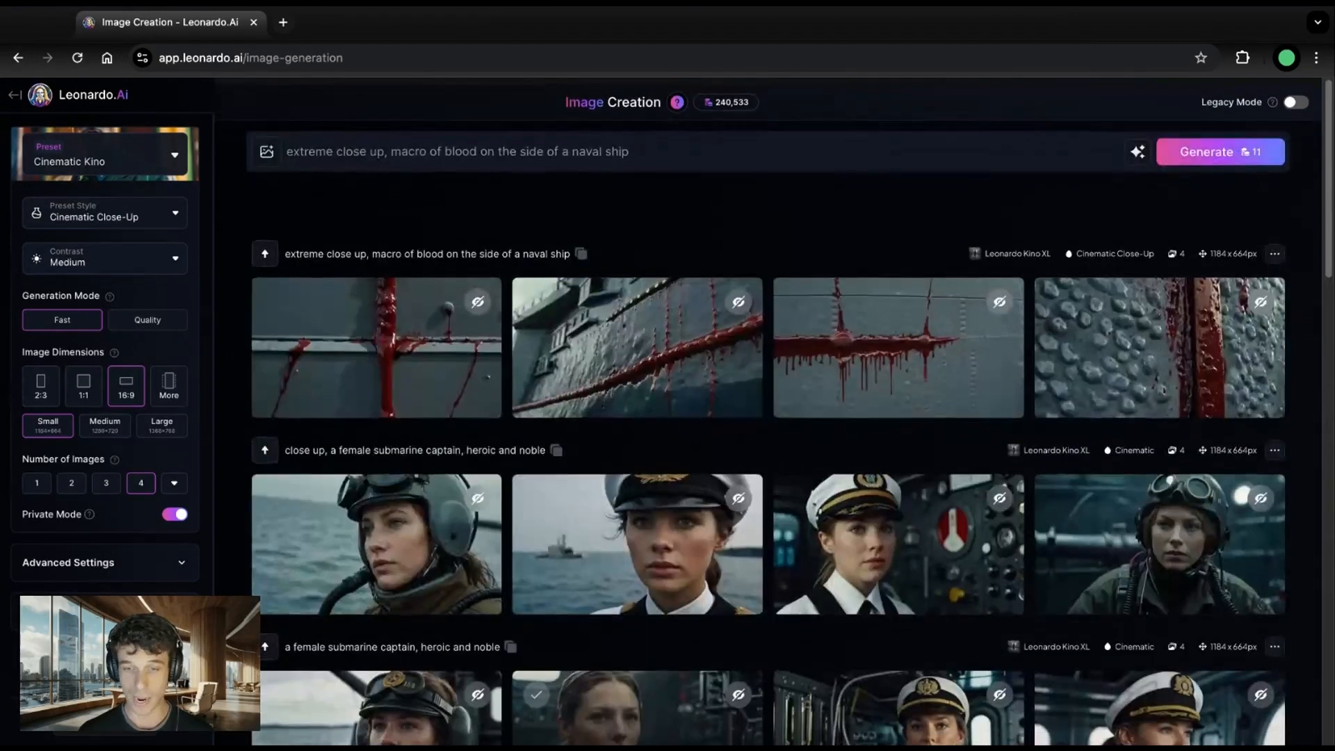
pyautogui.scroll(-3)
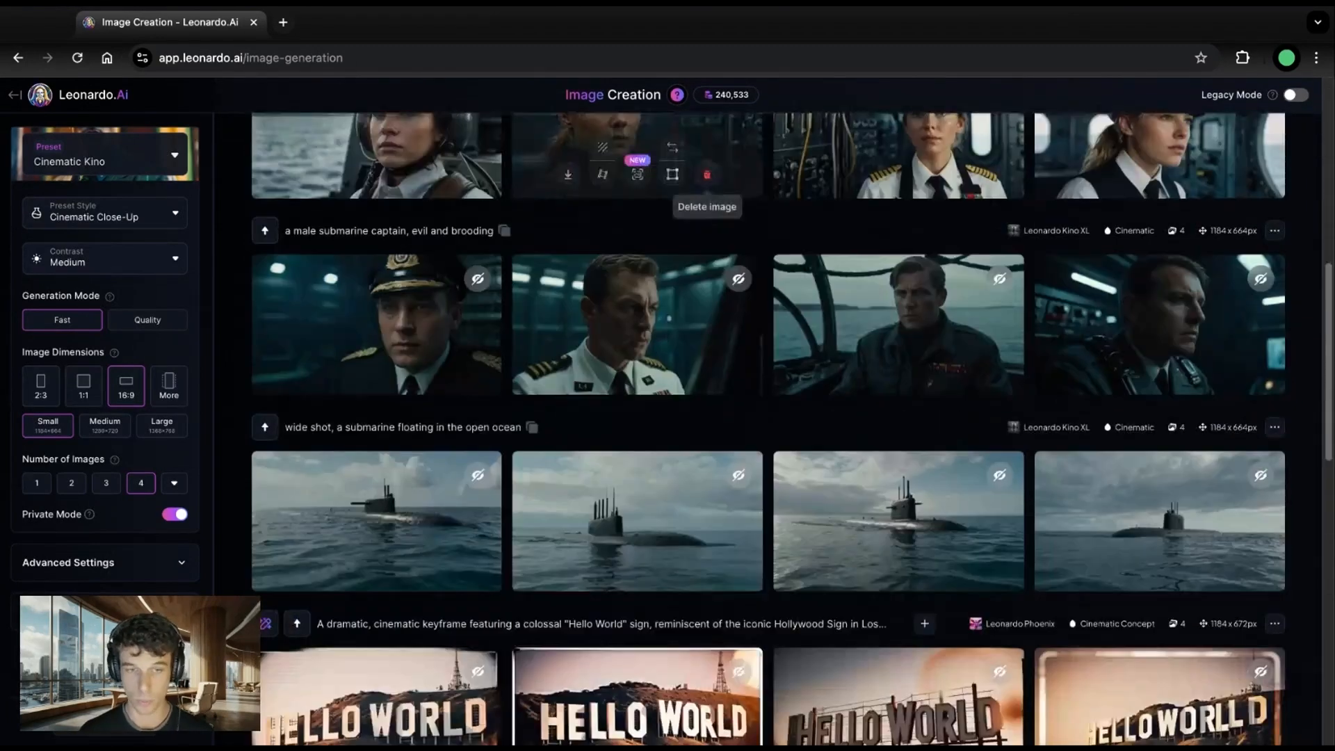
pyautogui.scroll(3)
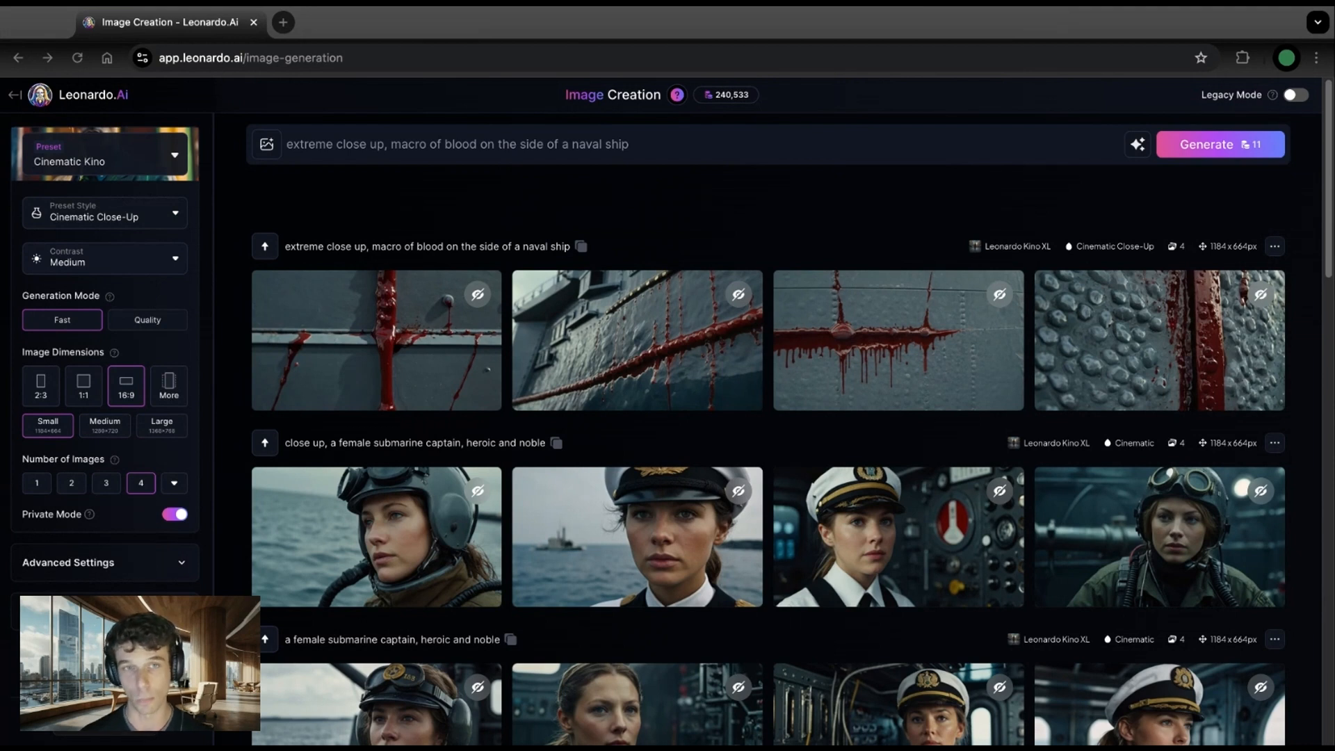
pyautogui.moveTo(420, 269)
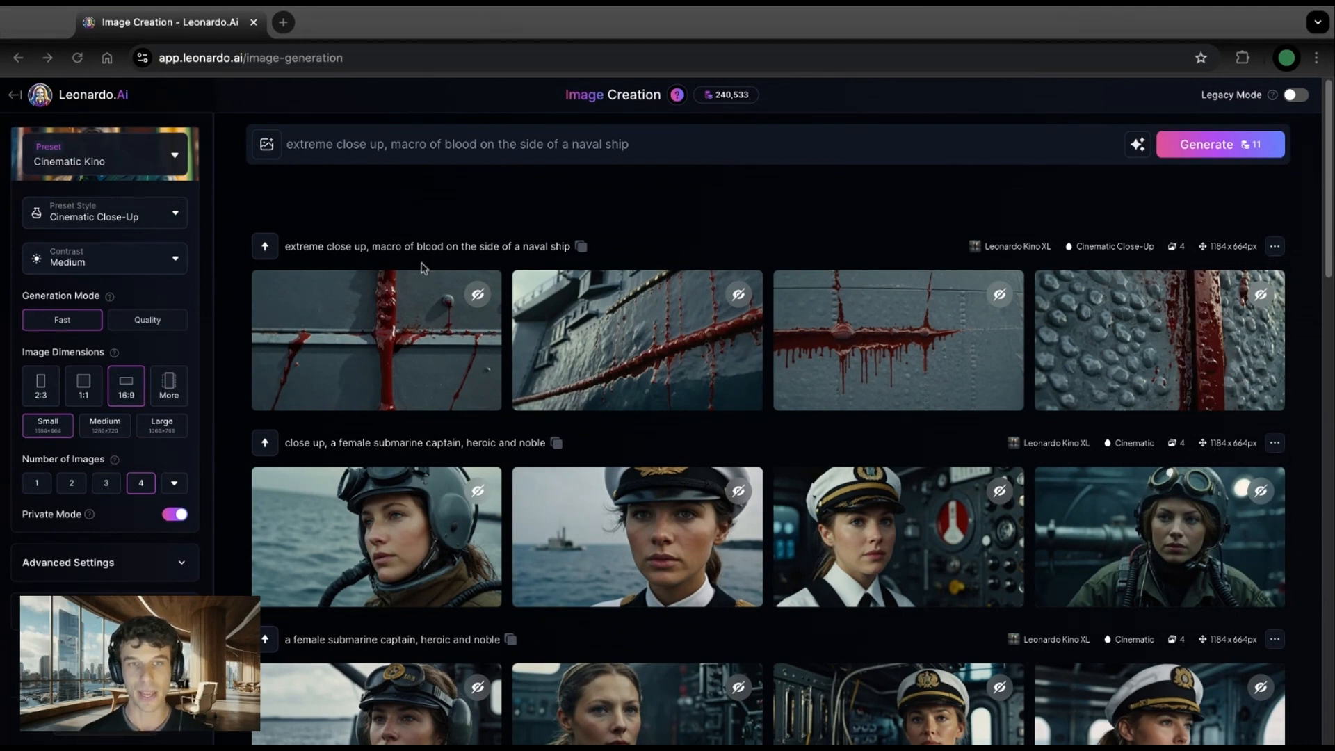
# Step: Revisit the male captain batch, preview a portrait, and reuse its prompt
pyautogui.scroll(-3)
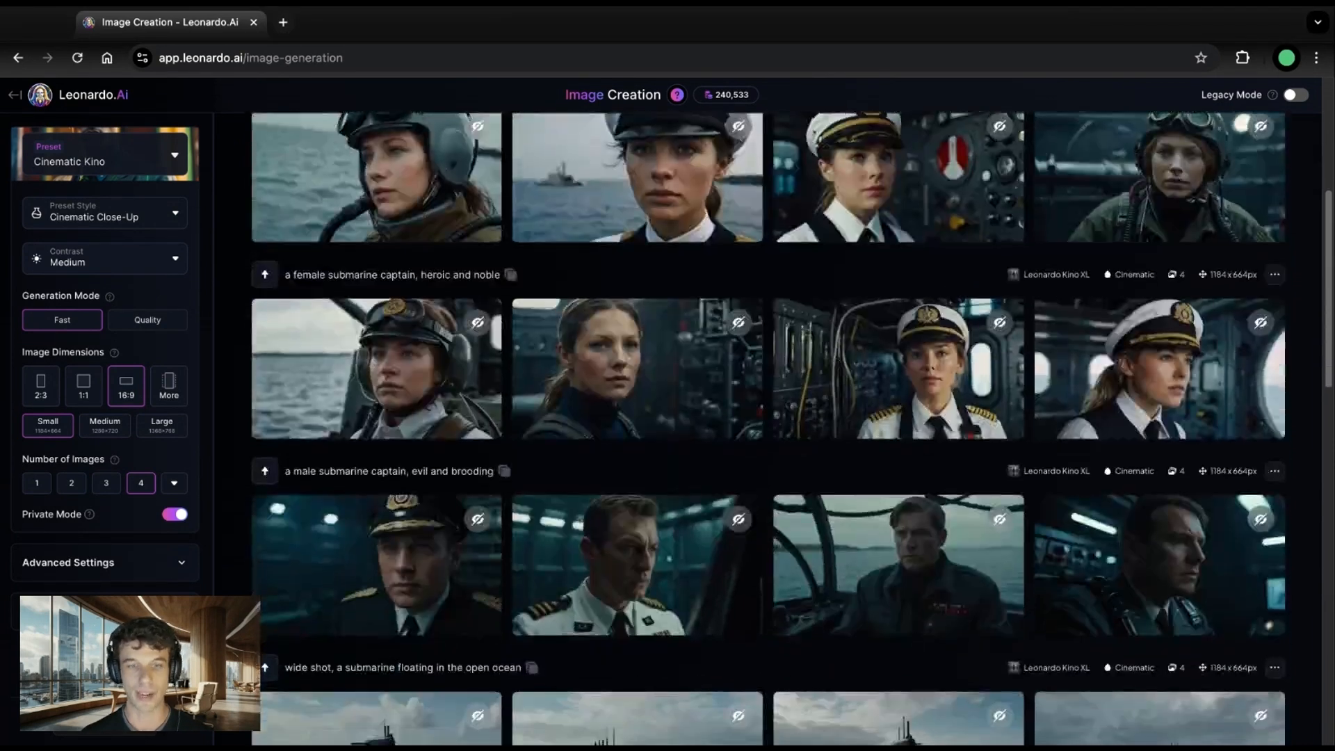
pyautogui.click(376, 564)
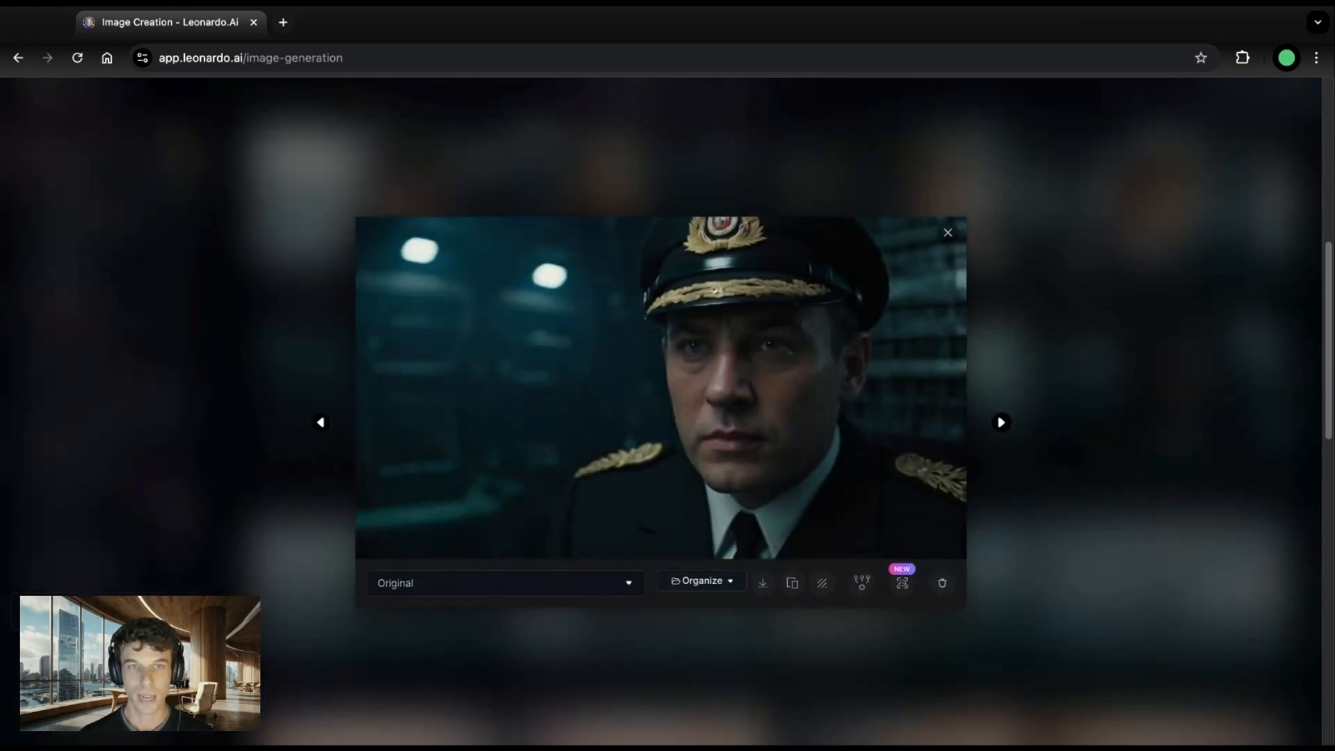
pyautogui.click(947, 233)
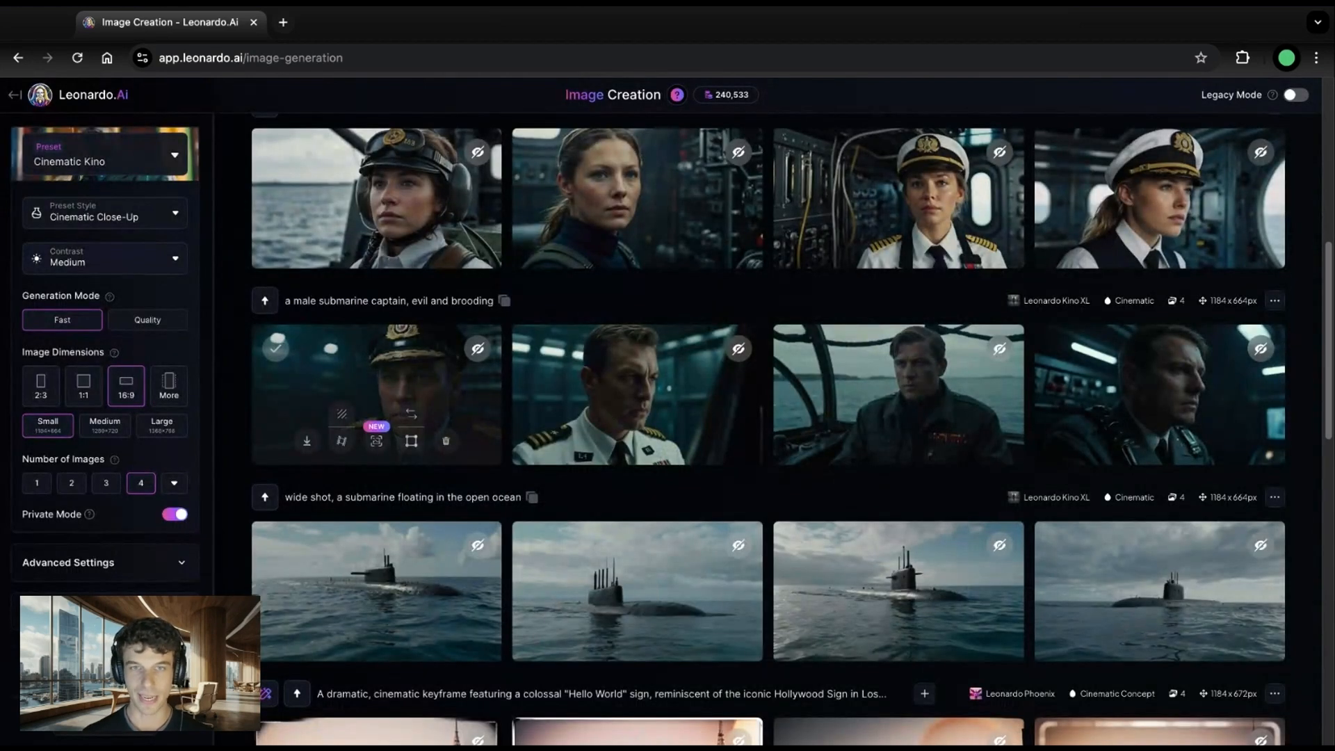
pyautogui.moveTo(264, 300)
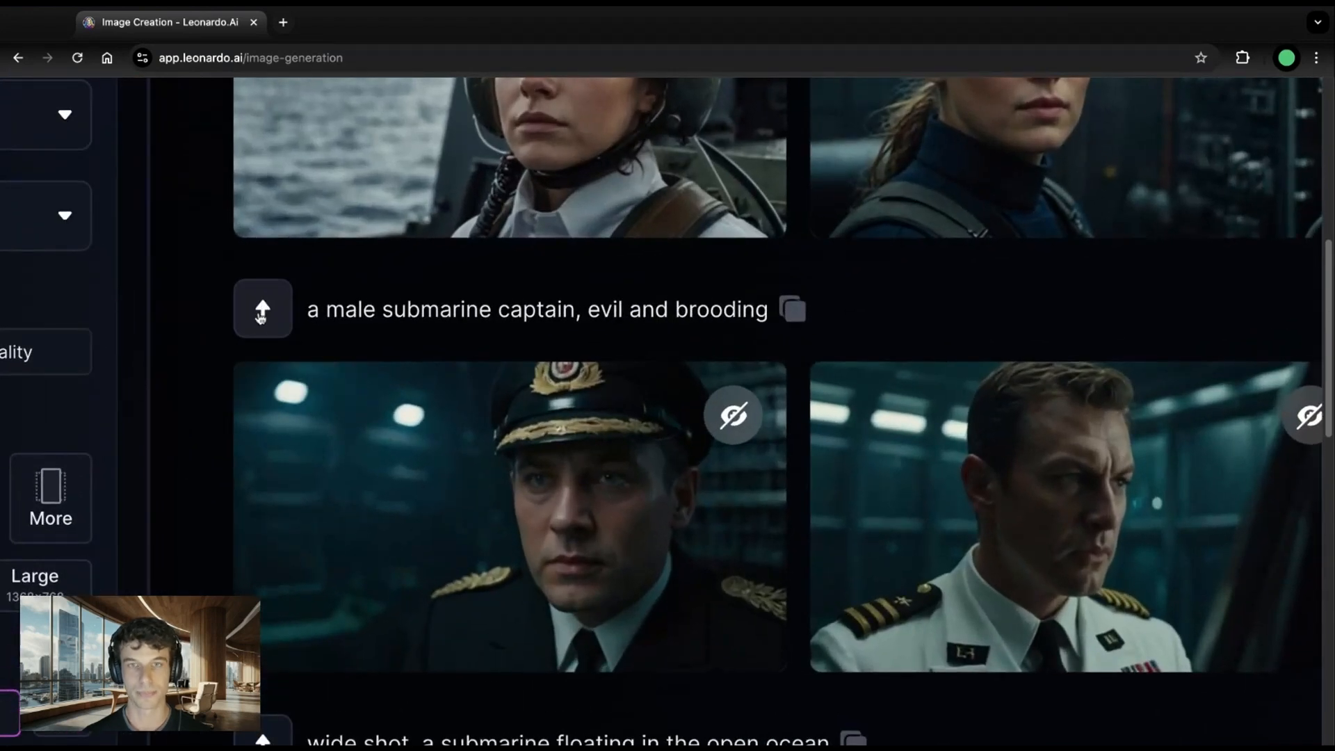
pyautogui.scroll(3)
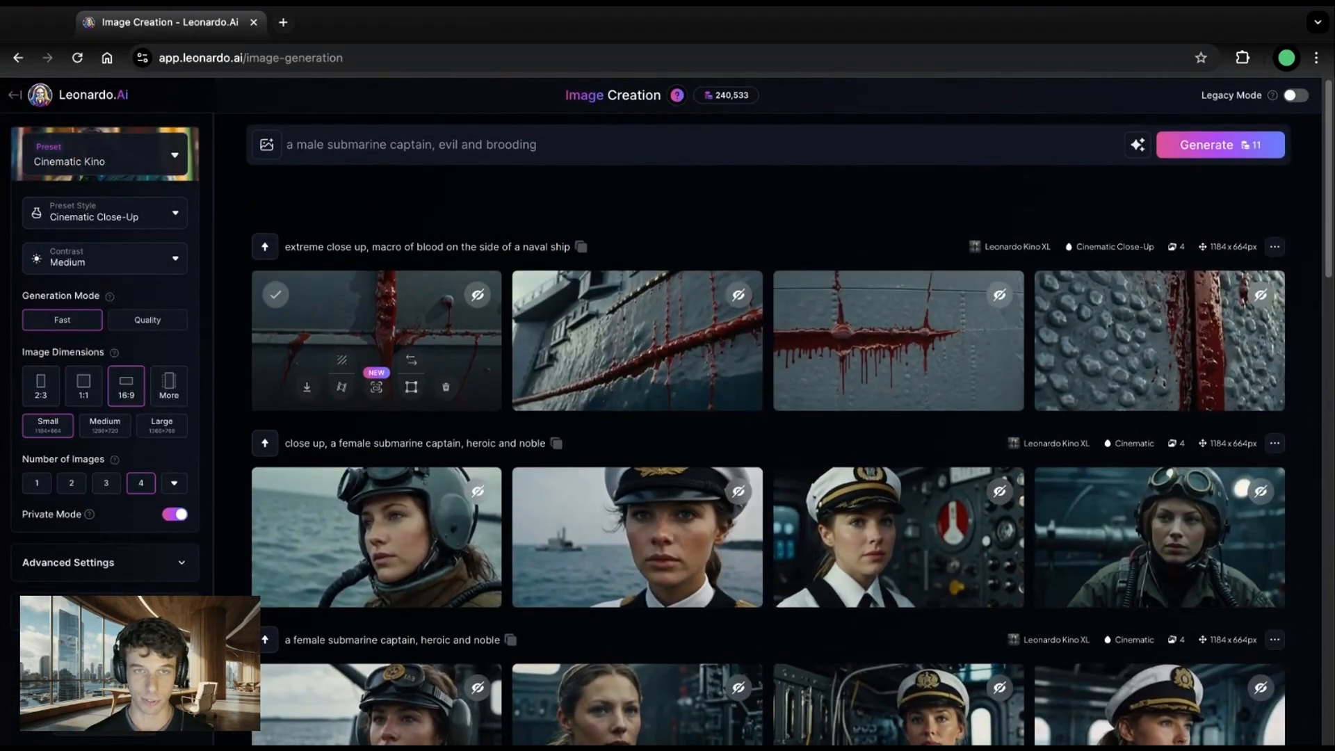
pyautogui.moveTo(241, 198)
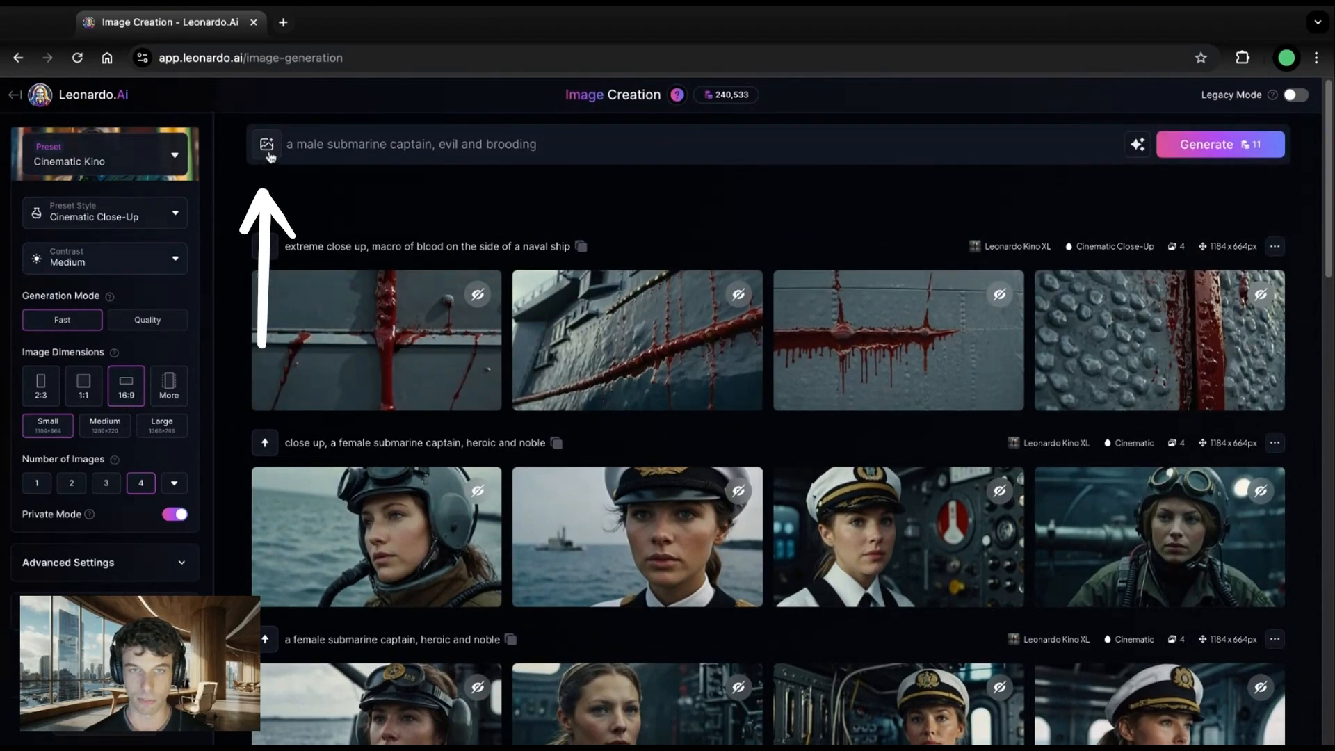
# Step: Add a Character Reference in Image Guidance and pick the man's headshot from Your Uploads
pyautogui.click(267, 144)
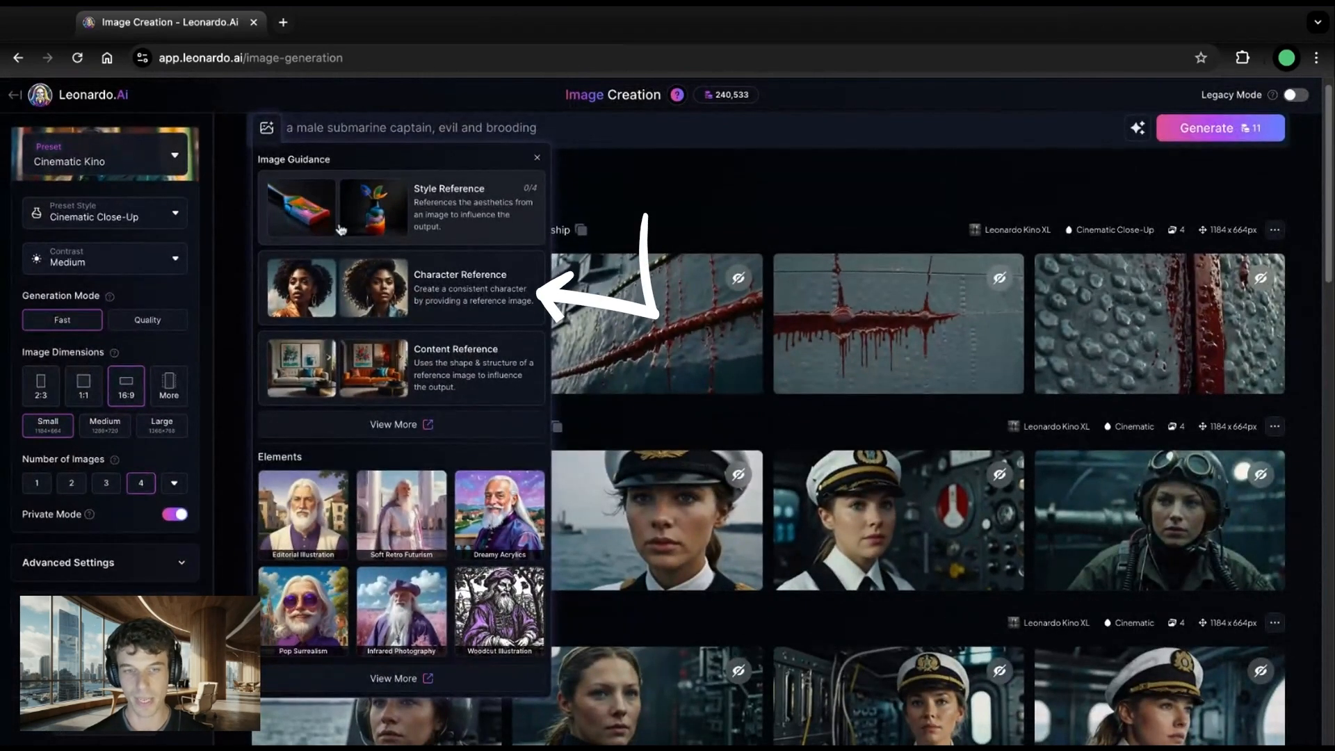
pyautogui.moveTo(417, 293)
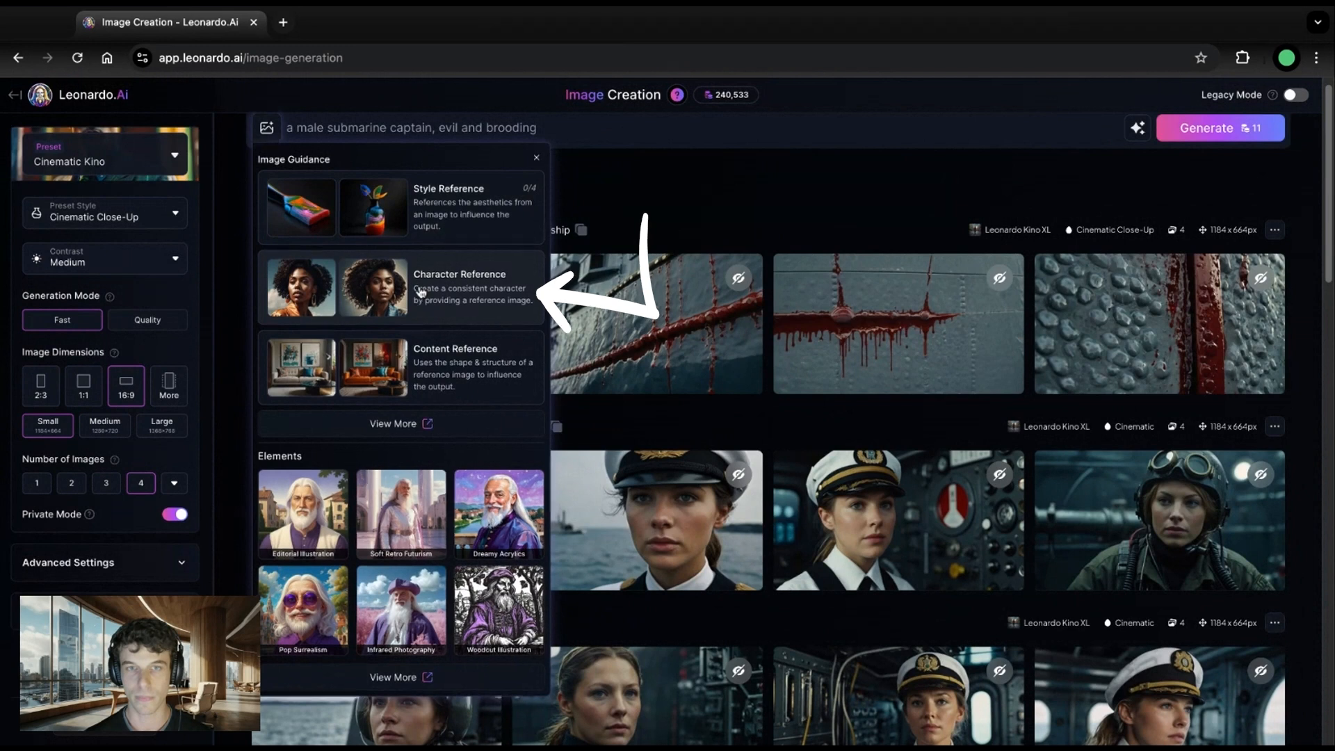
pyautogui.click(374, 287)
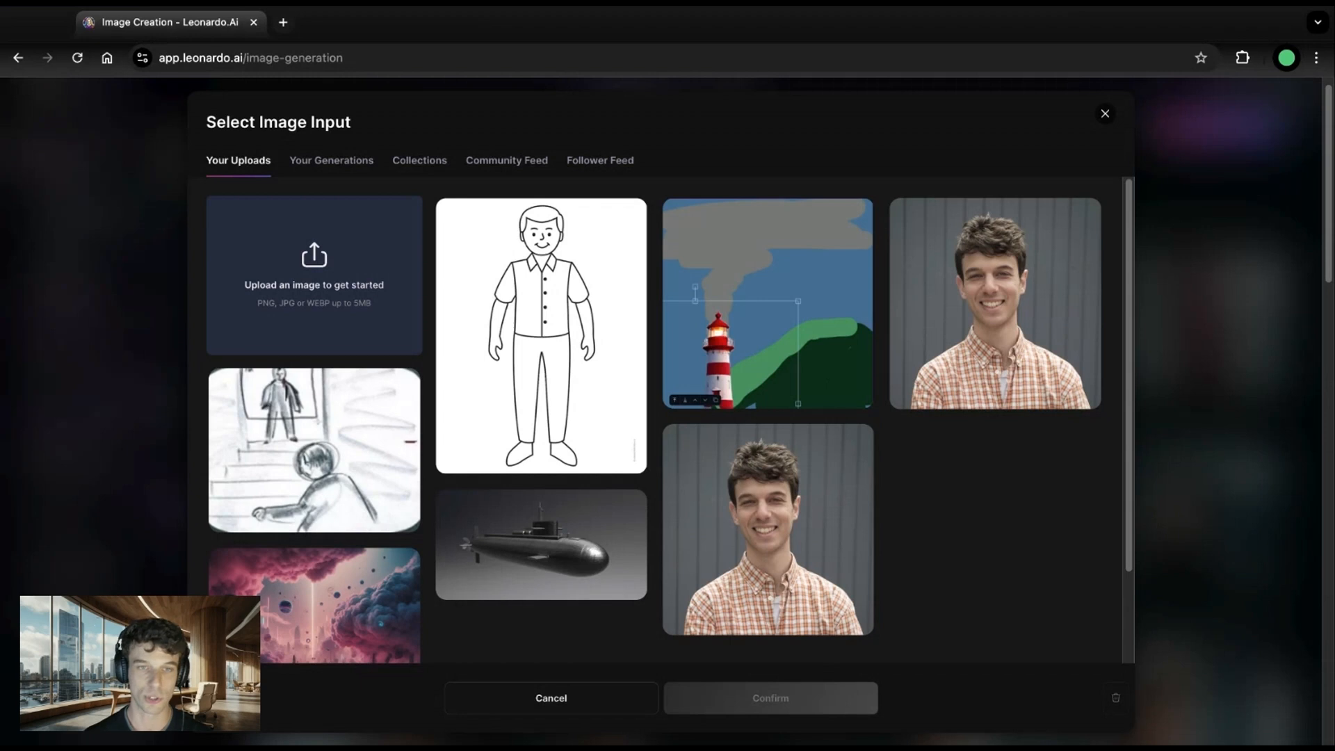
pyautogui.click(992, 303)
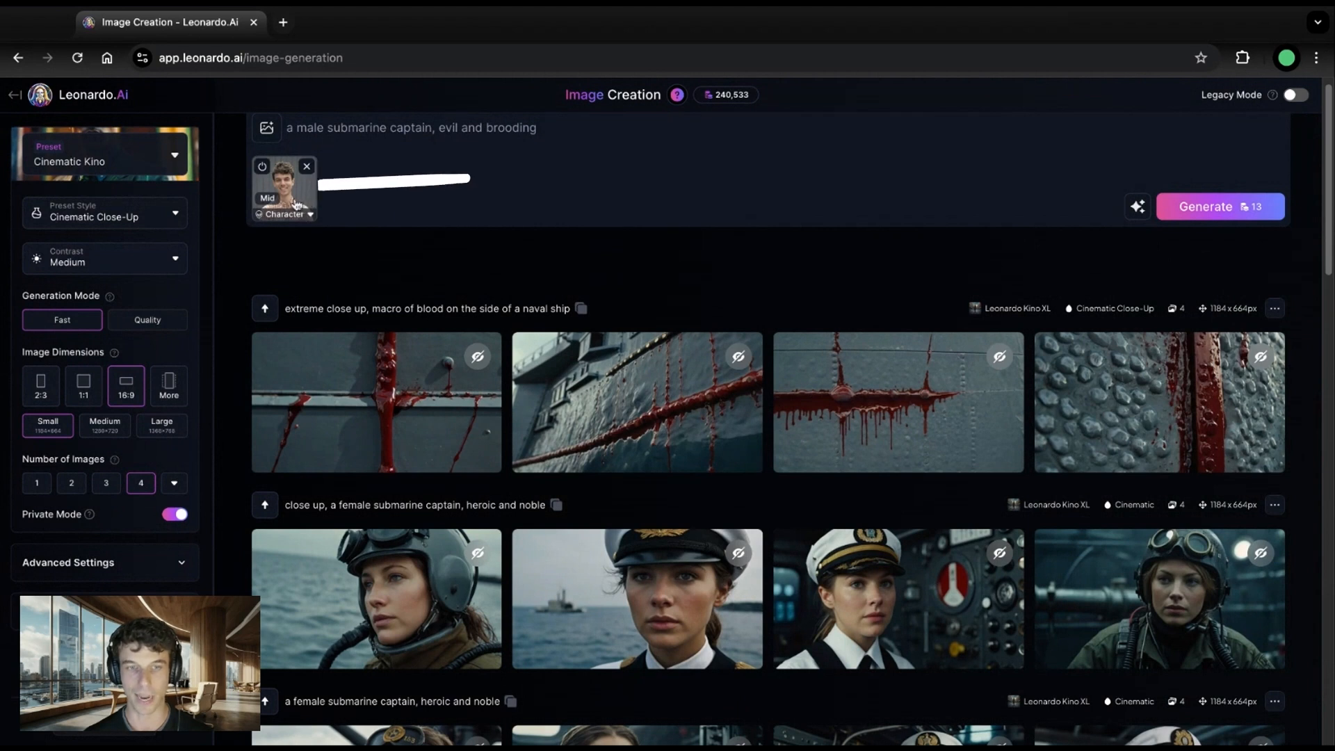
# Step: Confirm the headshot as a Mid-strength Character Reference under the prompt
pyautogui.click(284, 214)
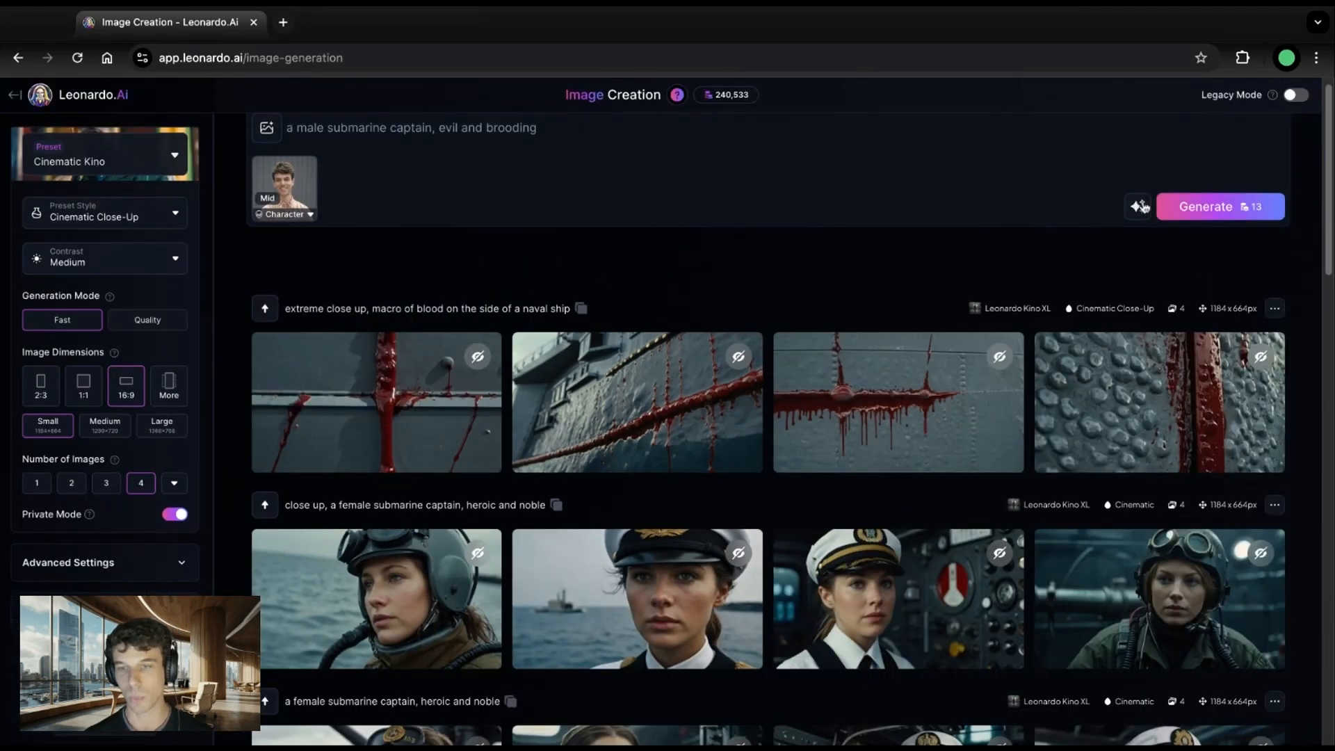
# Step: Generate captain portraits with the character reference and browse both new sets in the lightbox
pyautogui.click(1219, 206)
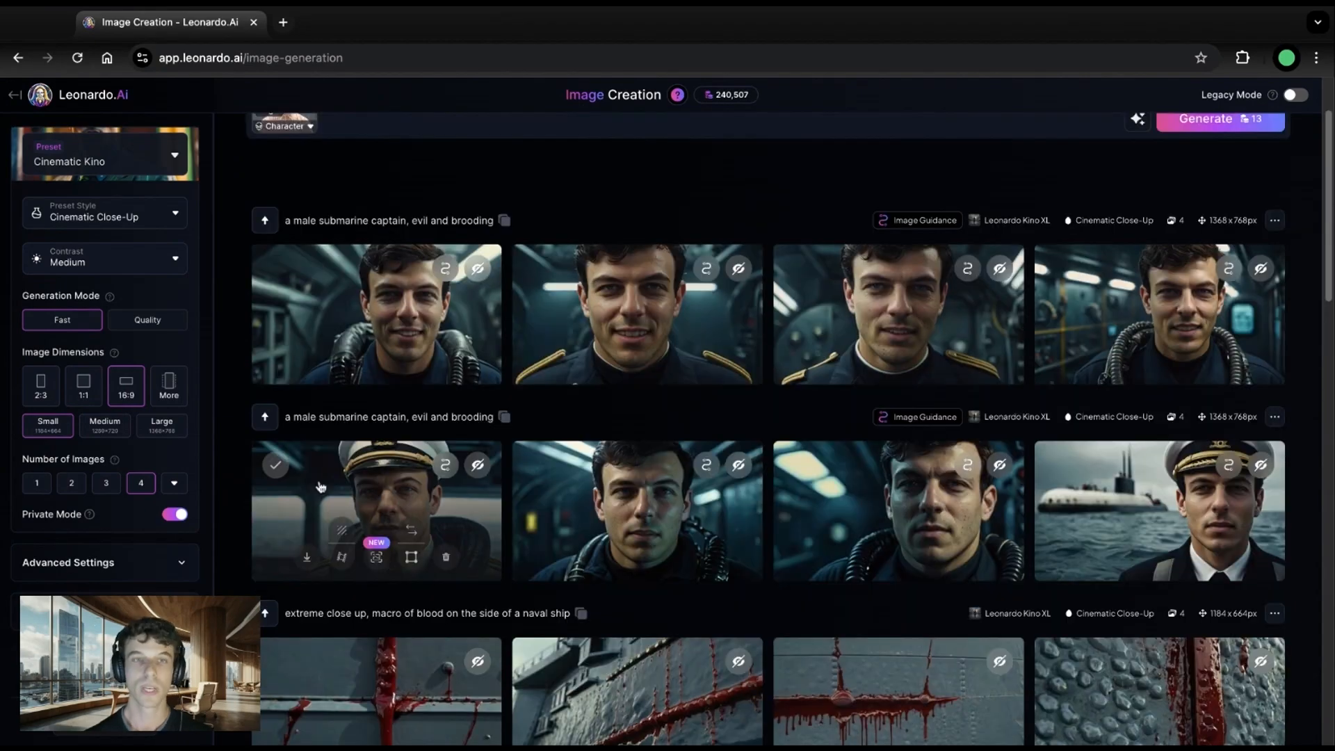
pyautogui.click(375, 510)
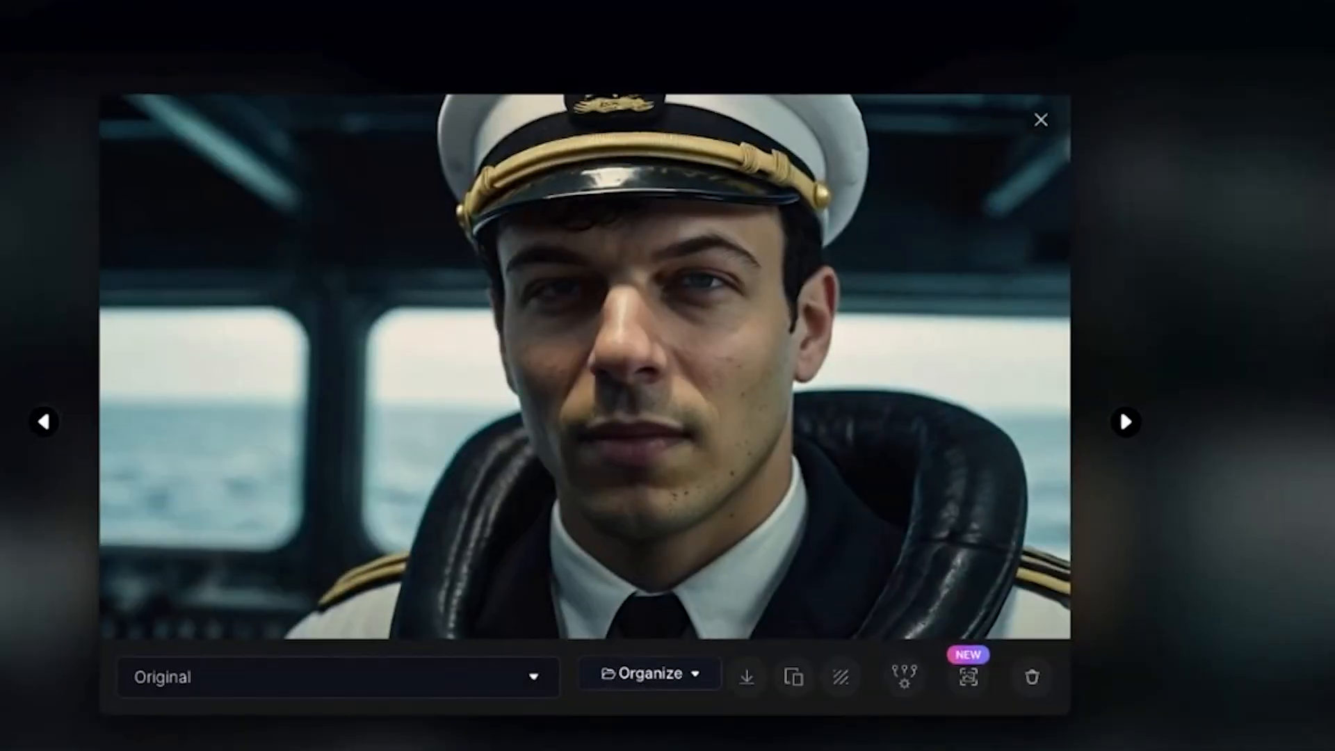
pyautogui.click(44, 422)
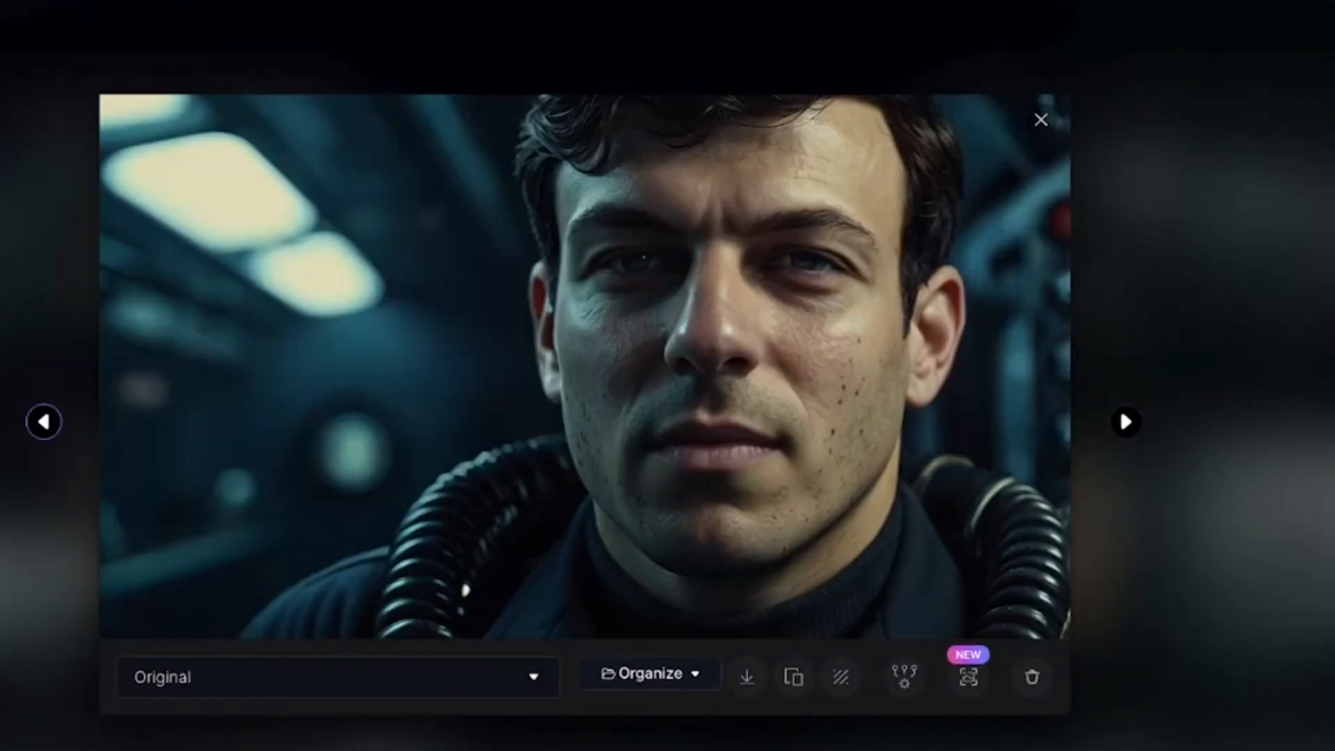
pyautogui.click(1125, 421)
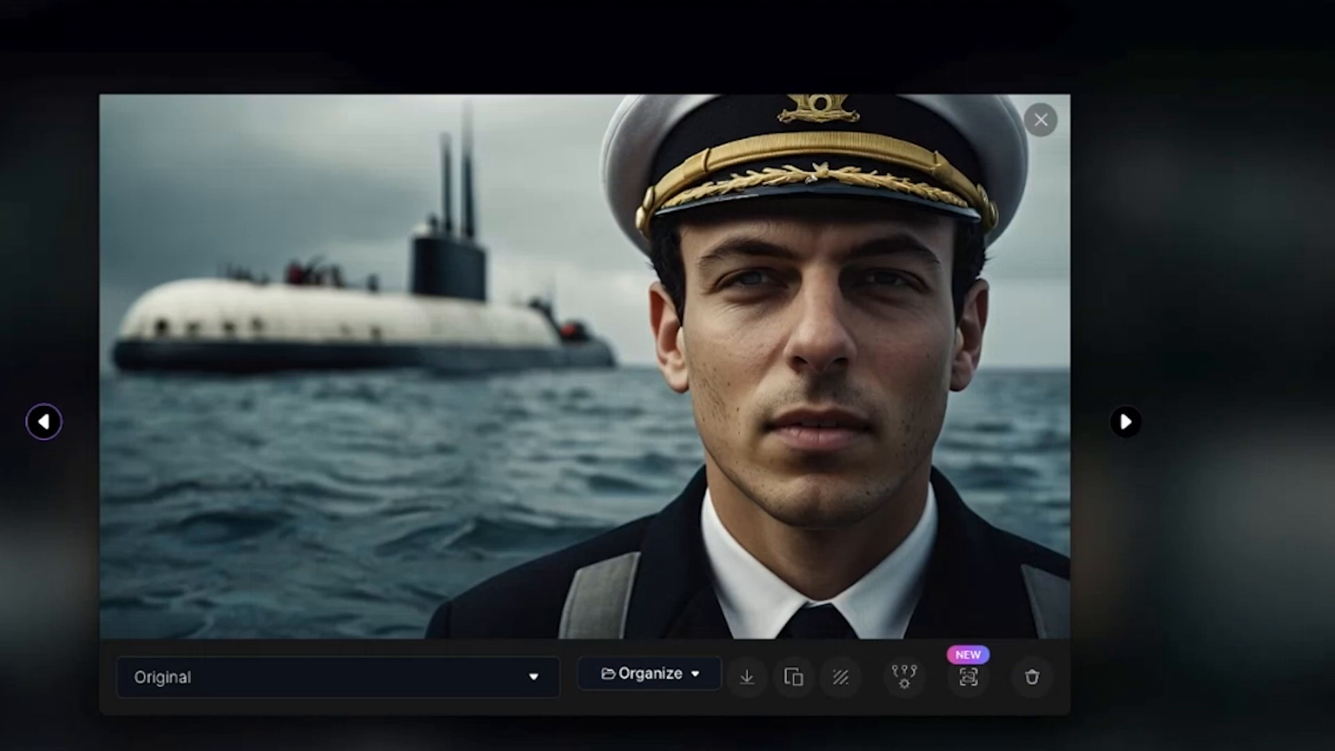
pyautogui.click(1040, 119)
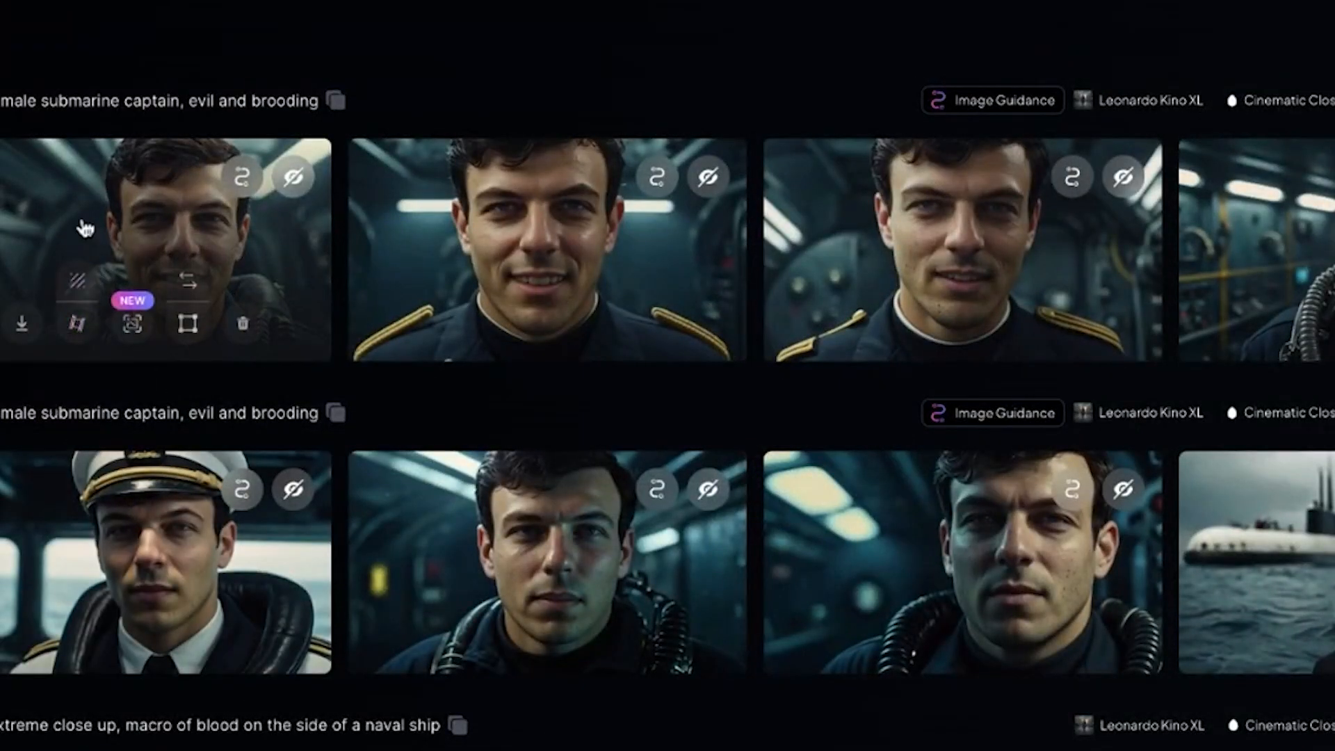
pyautogui.click(548, 251)
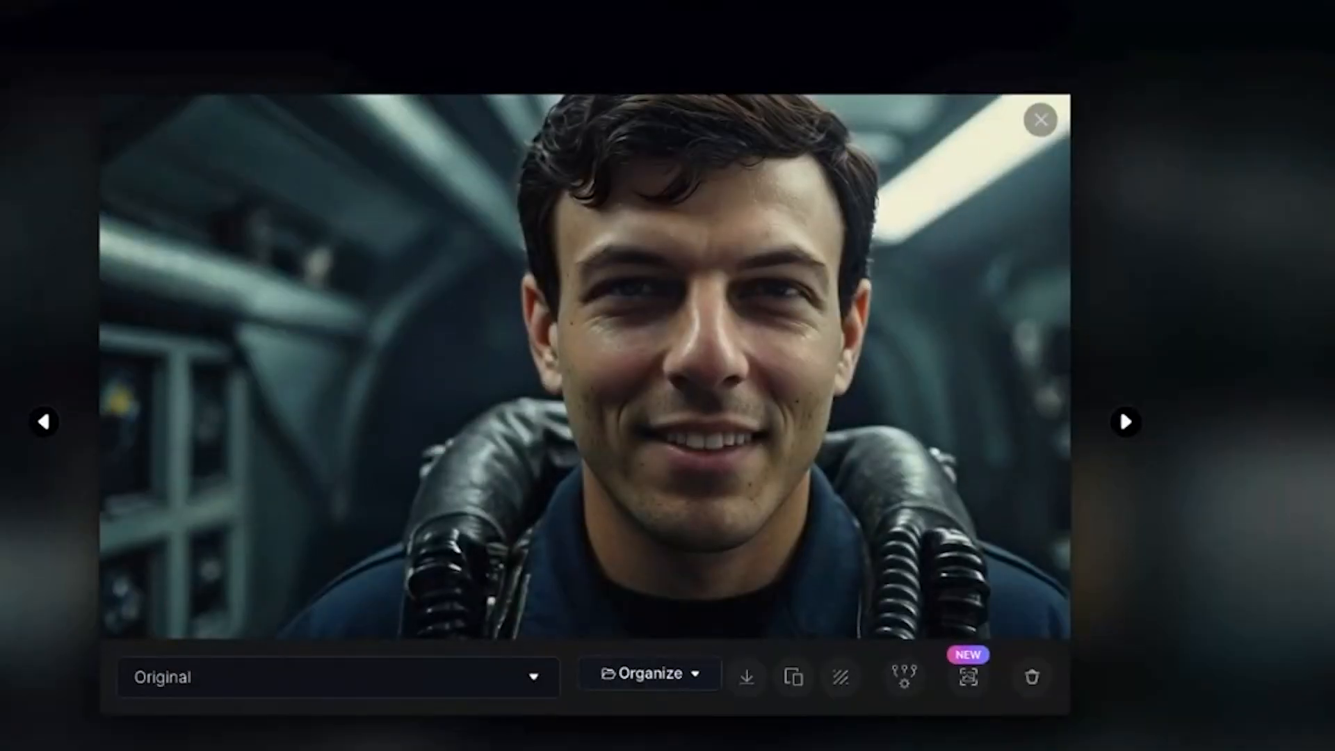
pyautogui.click(1125, 421)
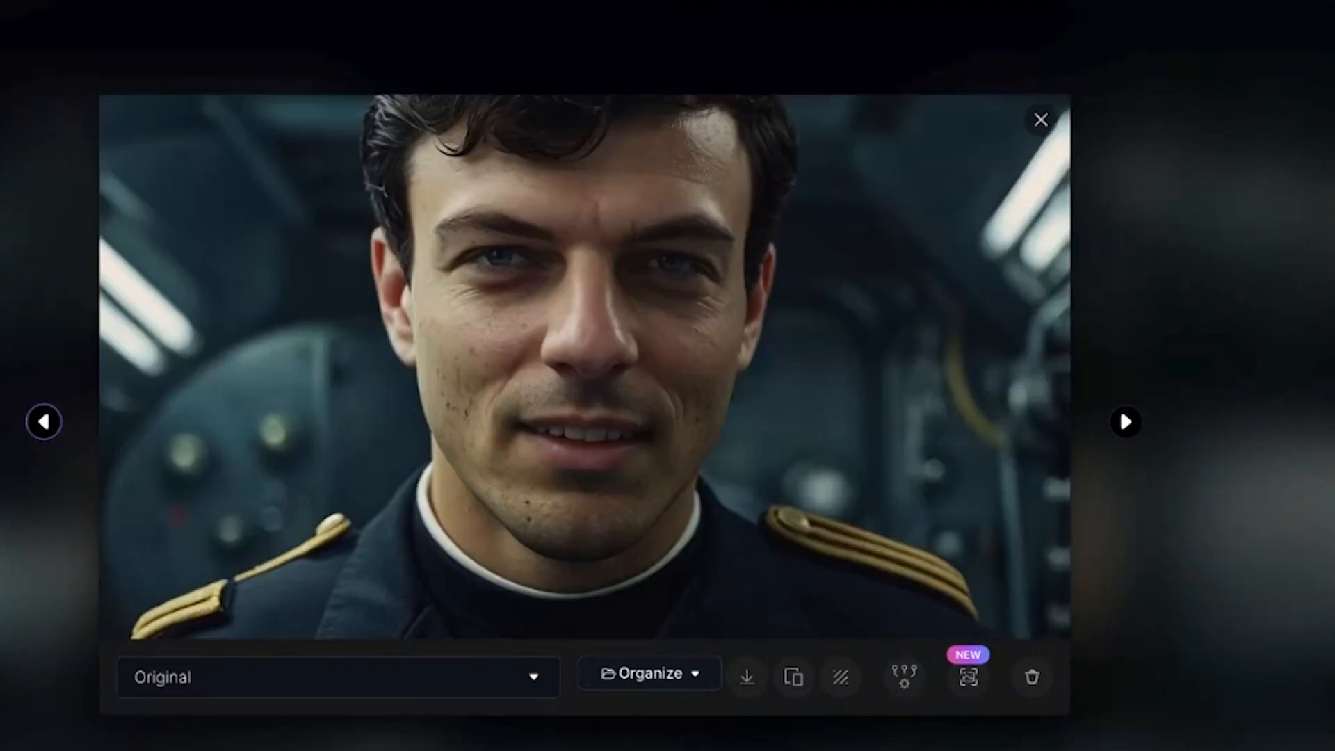
pyautogui.click(1040, 119)
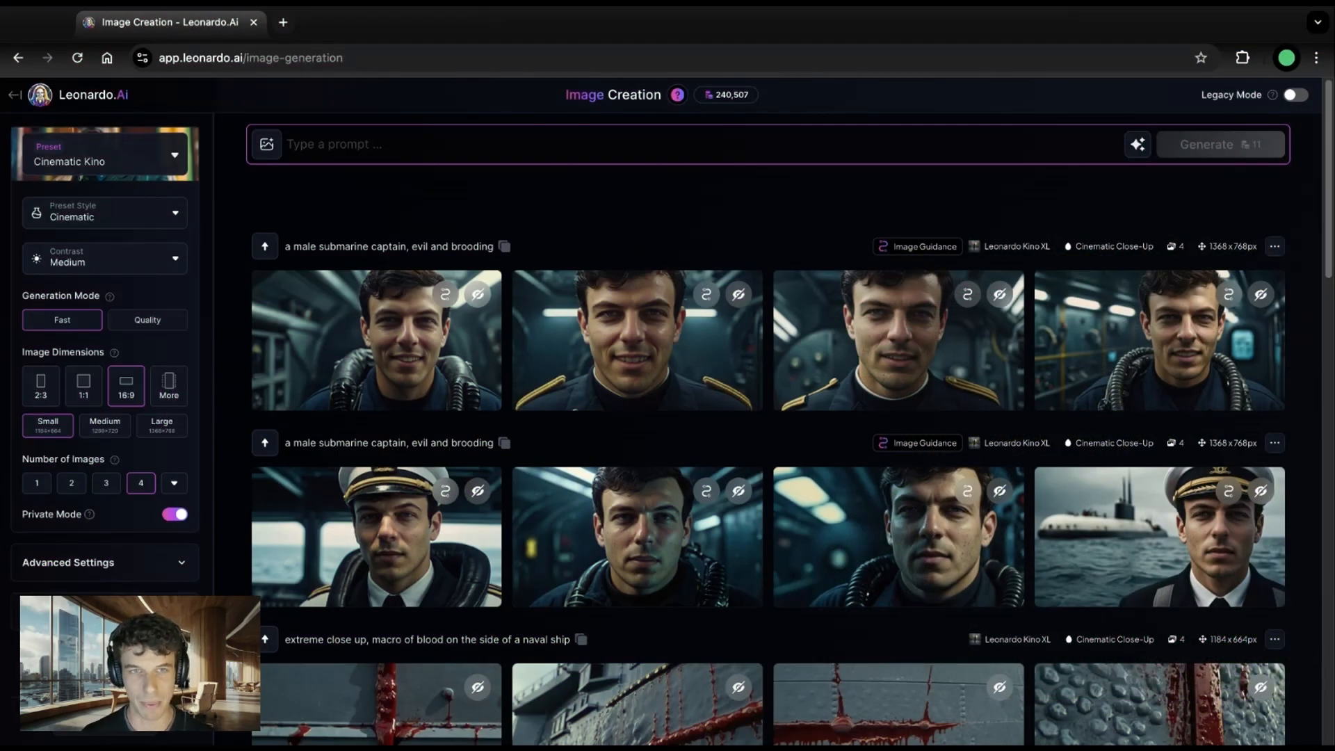
pyautogui.moveTo(331, 188)
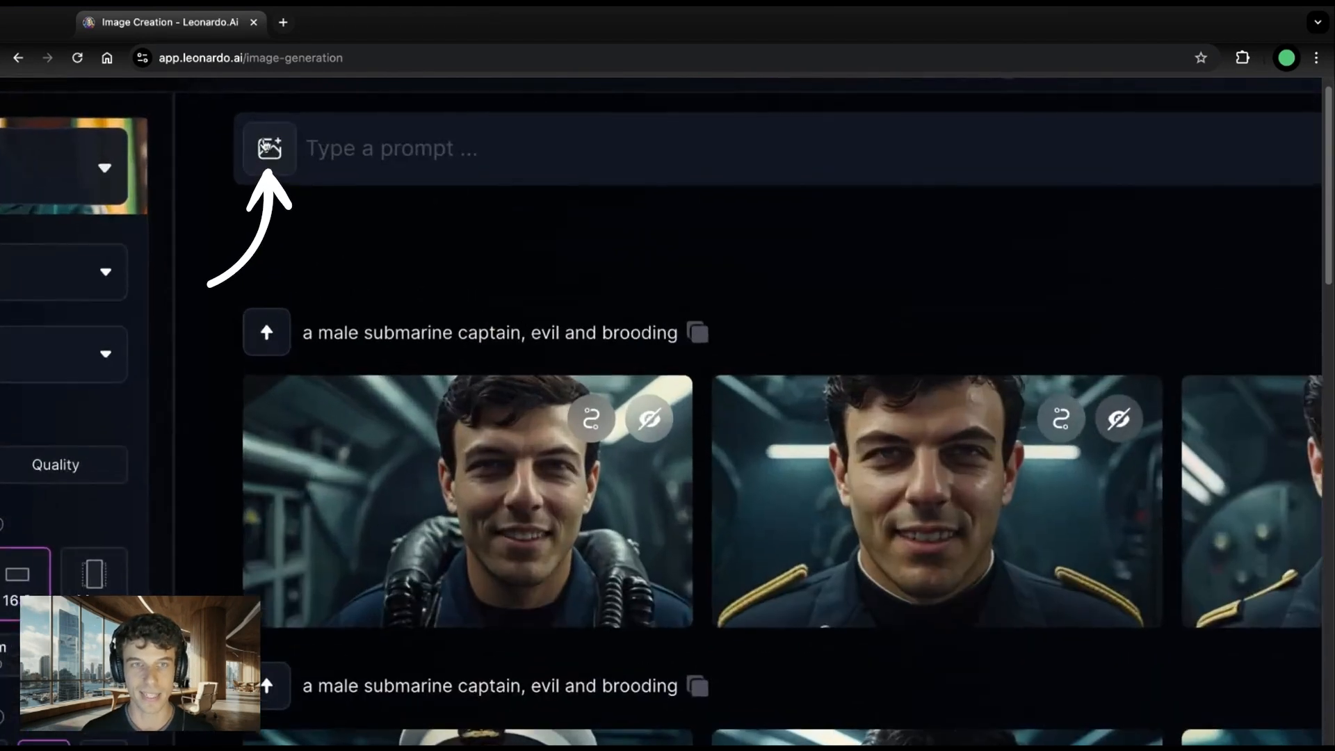
# Step: Attach the grey submarine render as Edge to Image guidance via View More
pyautogui.click(269, 147)
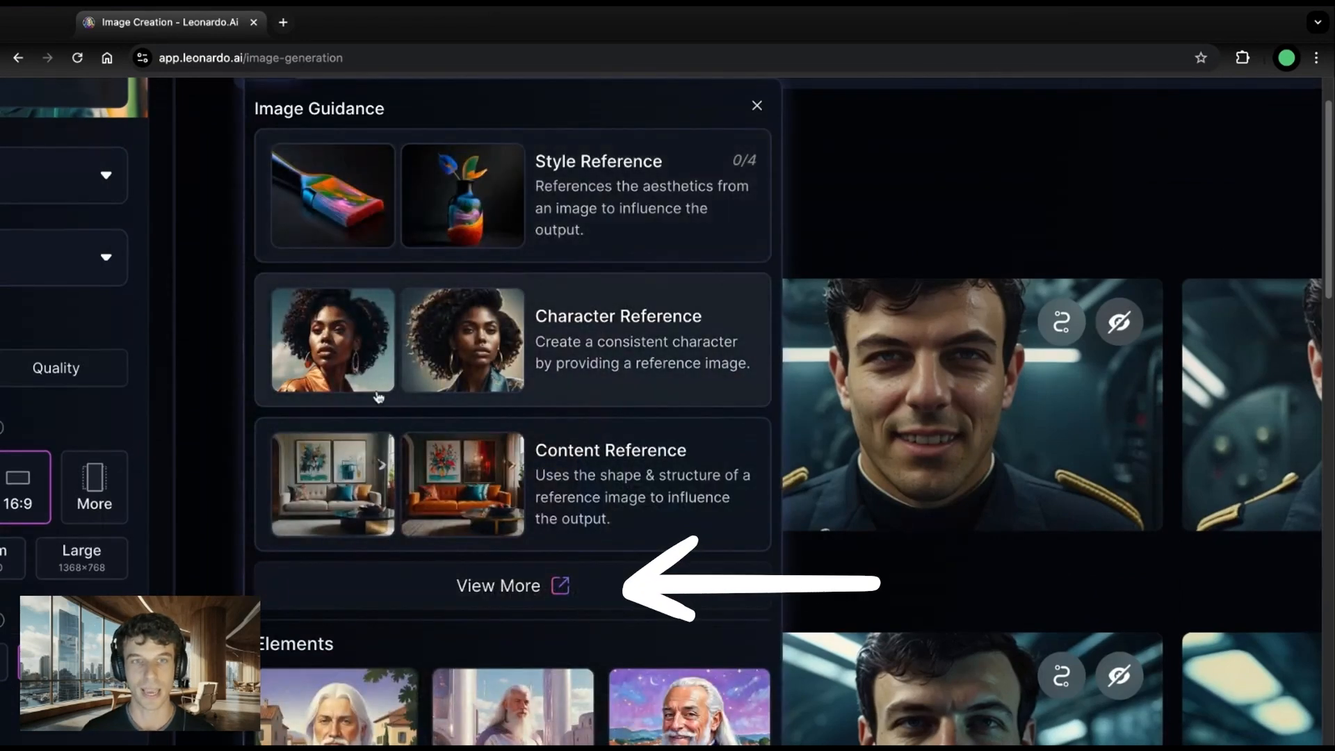
pyautogui.click(498, 585)
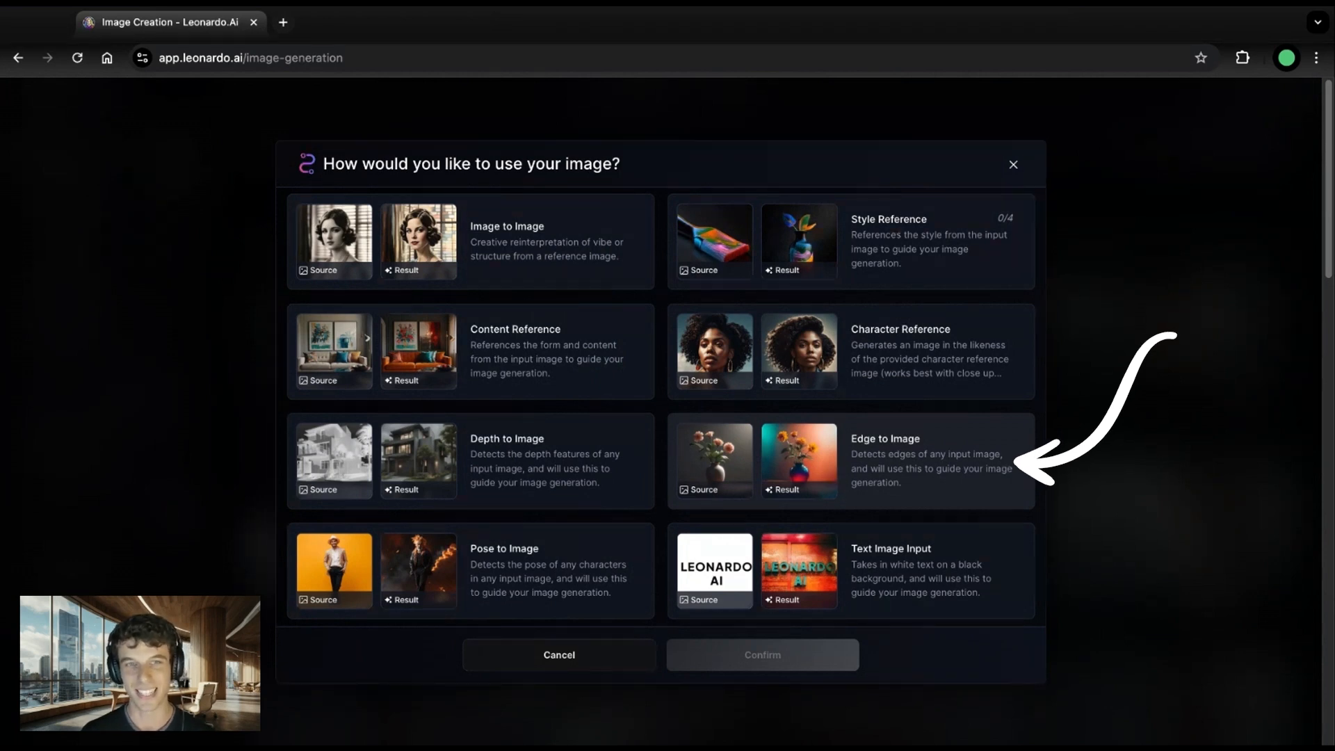
pyautogui.click(848, 460)
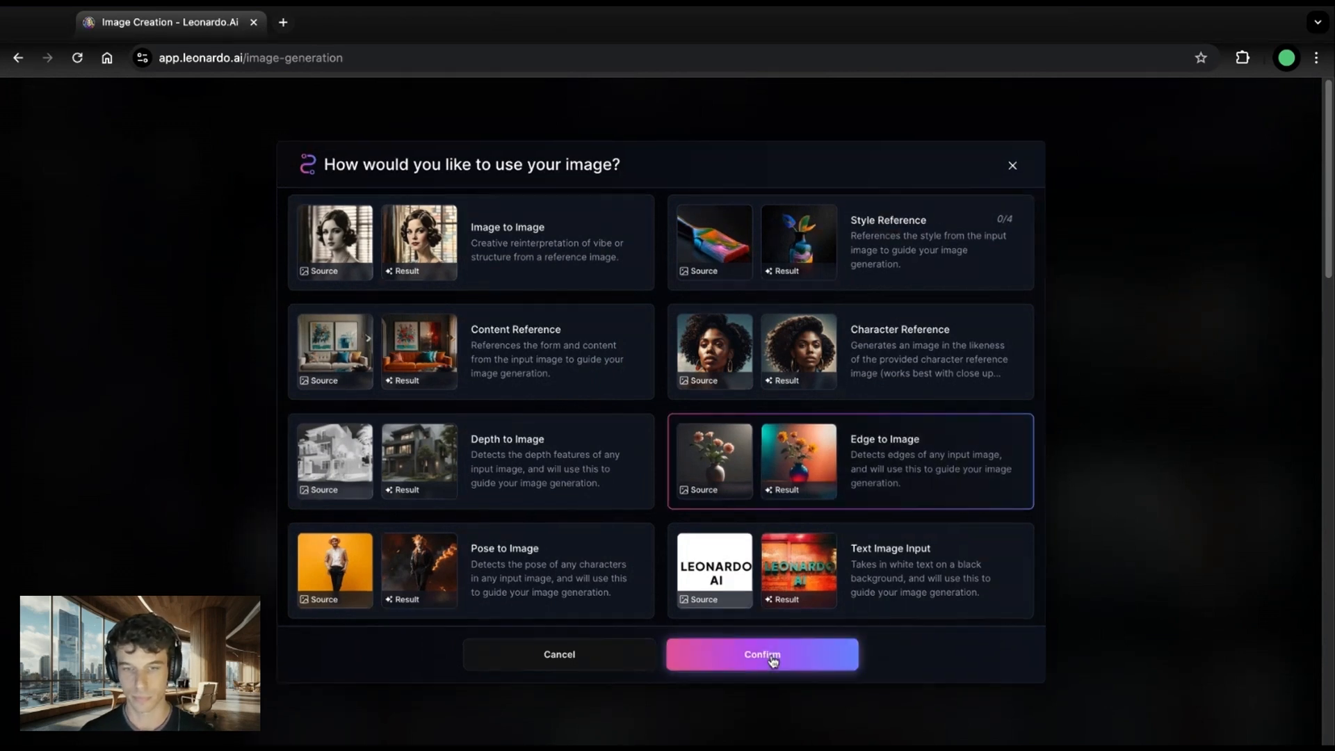
pyautogui.click(761, 653)
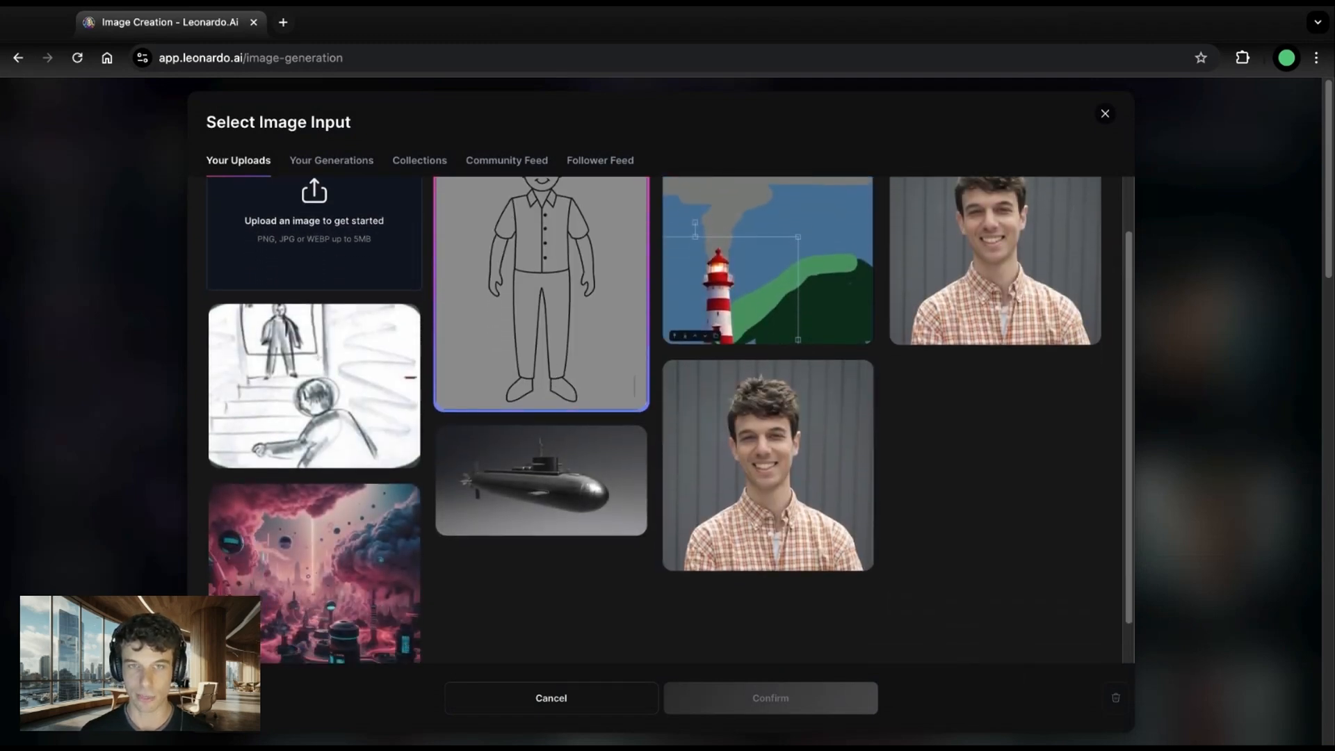
pyautogui.click(541, 481)
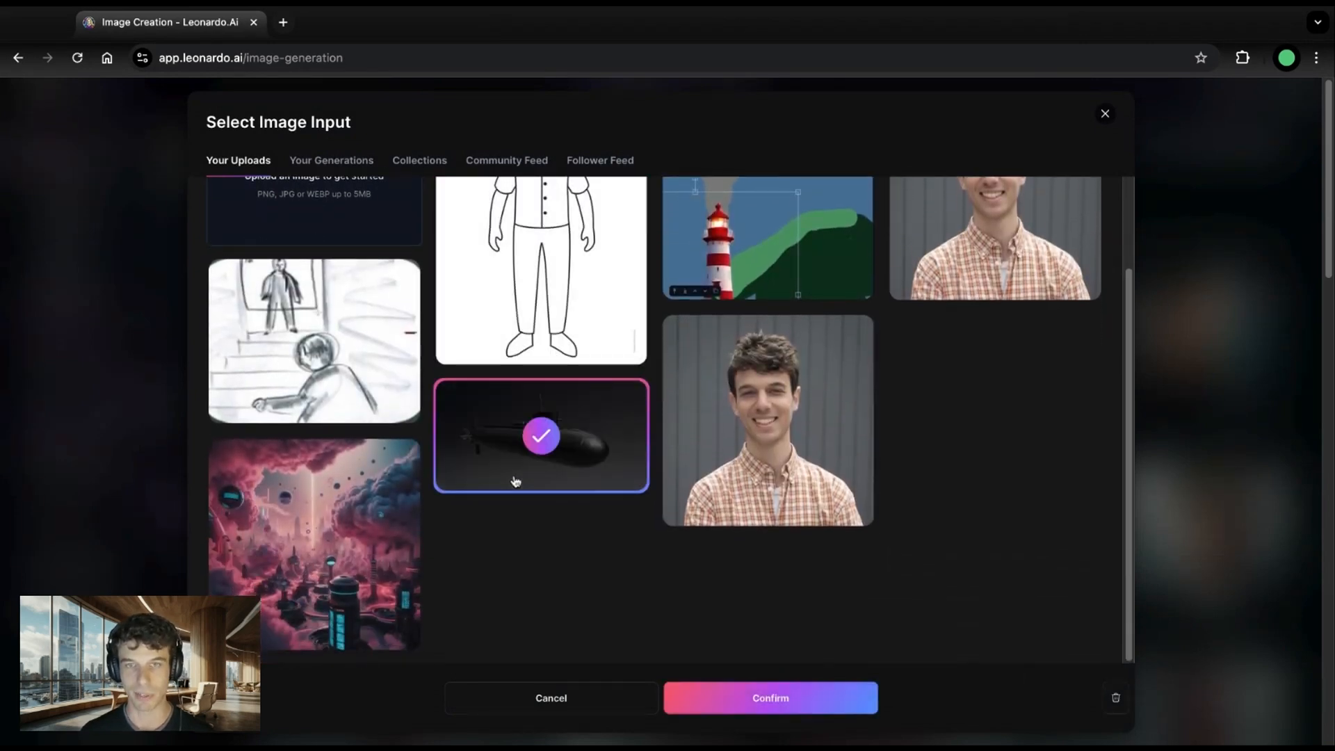
pyautogui.moveTo(767, 696)
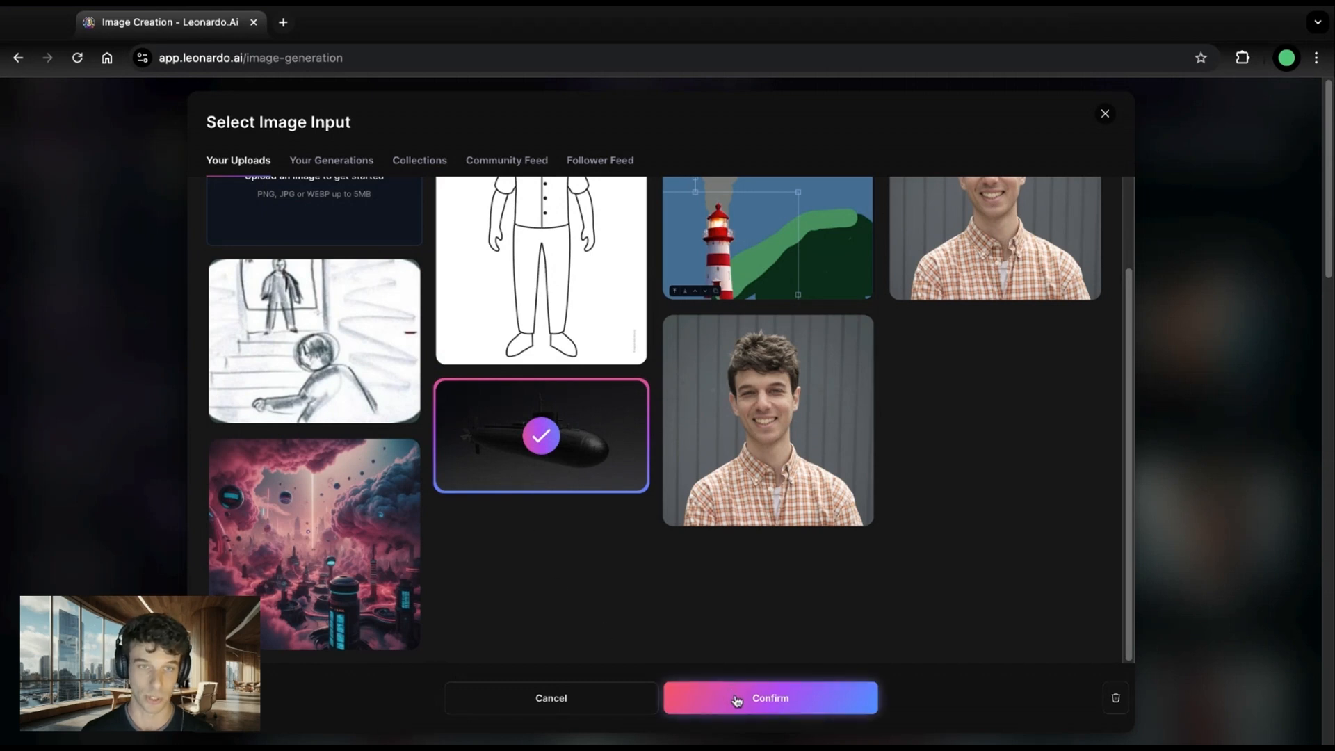
pyautogui.click(769, 698)
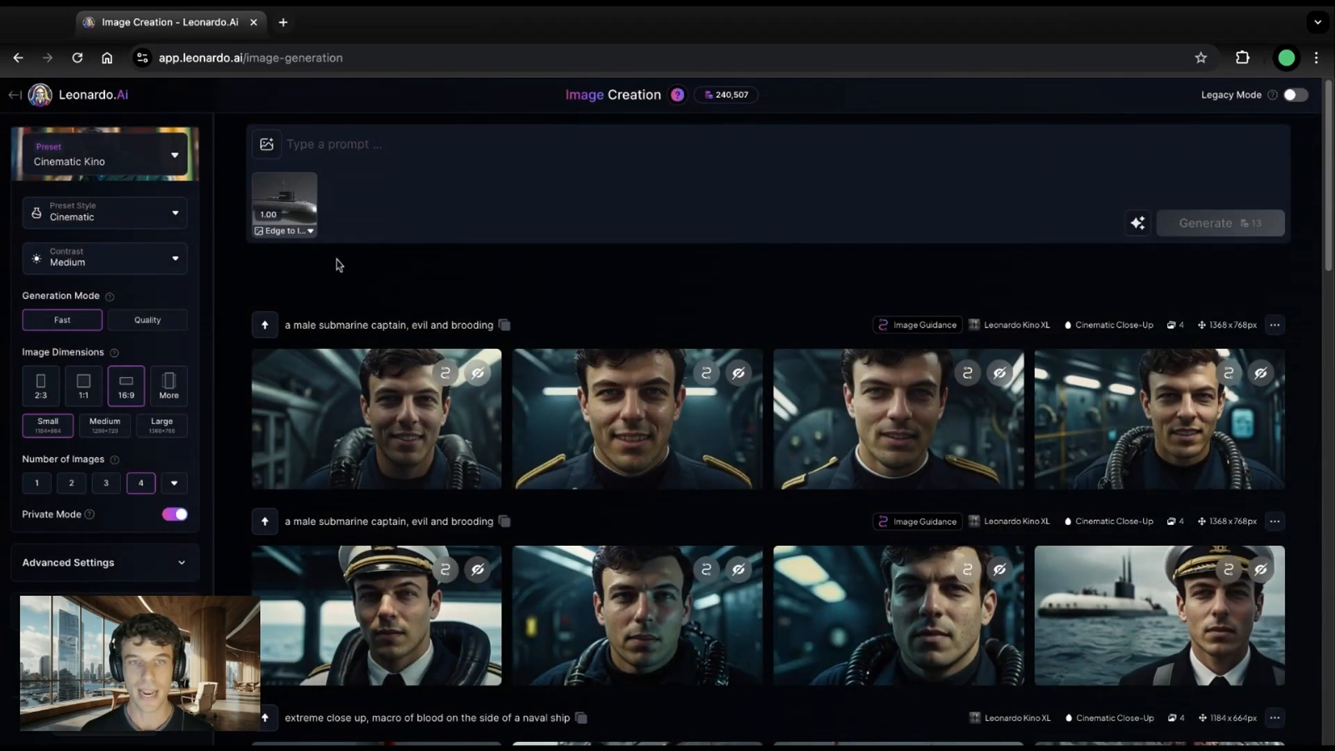
# Step: Generate four wide shots of a moss-covered submarine in deep water at edge strength 0.60
pyautogui.click(283, 205)
pyautogui.write('Wide shot, a submarine floating in deep water, covered in moss')
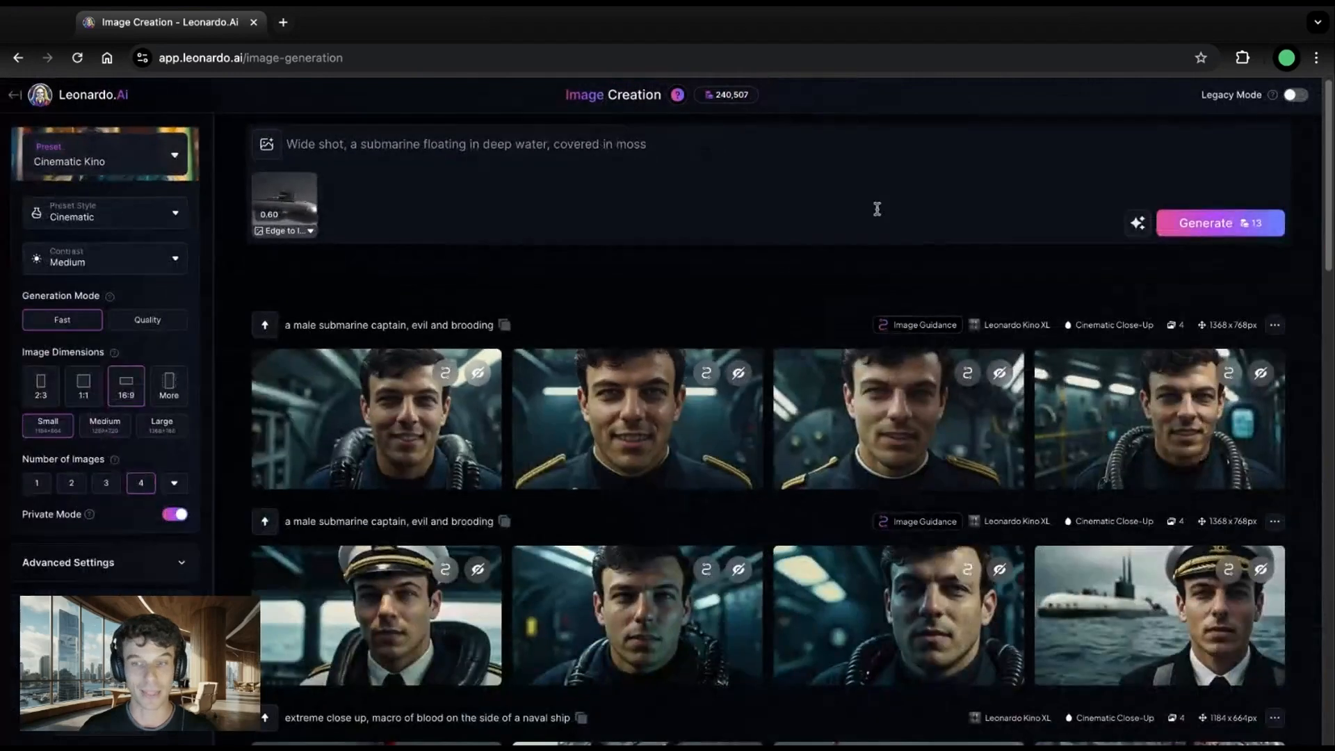
pyautogui.click(1219, 222)
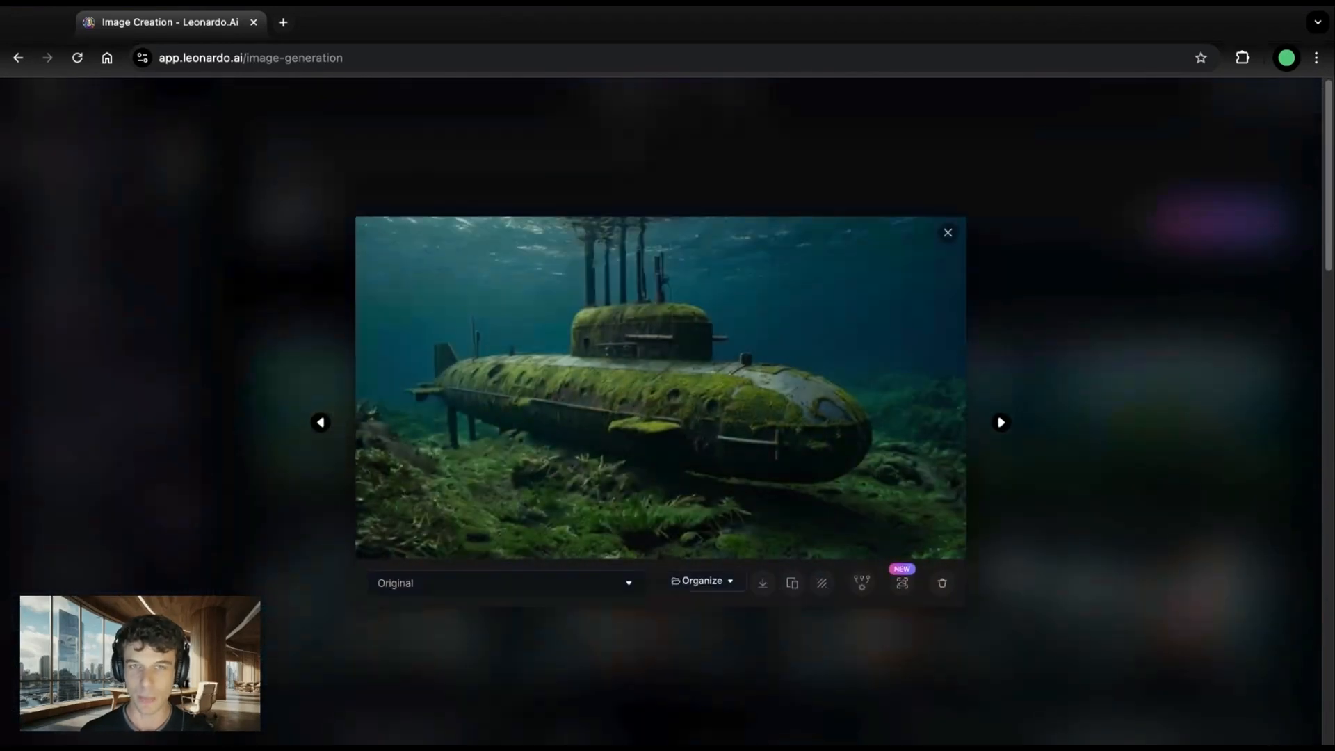
# Step: Enlarge and zoom one mossy submarine result, then return to the results feed
pyautogui.click(320, 423)
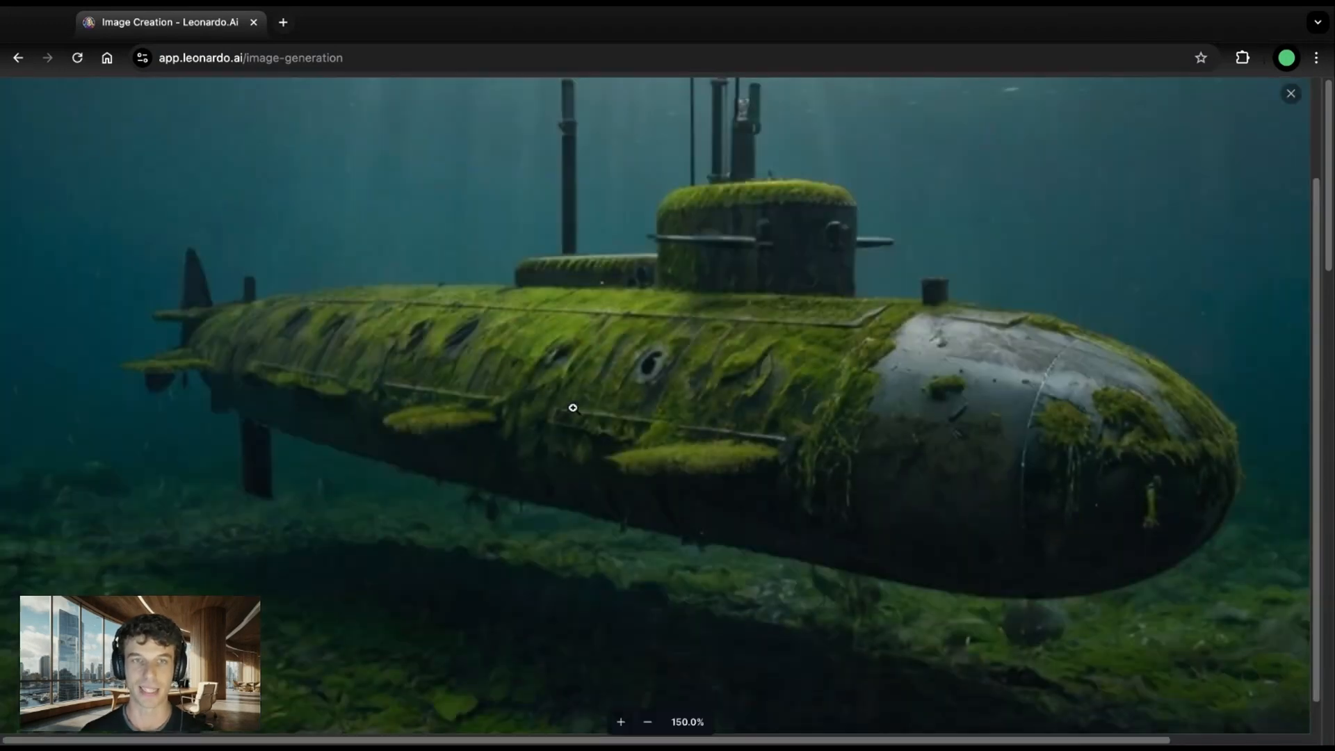
pyautogui.click(1291, 93)
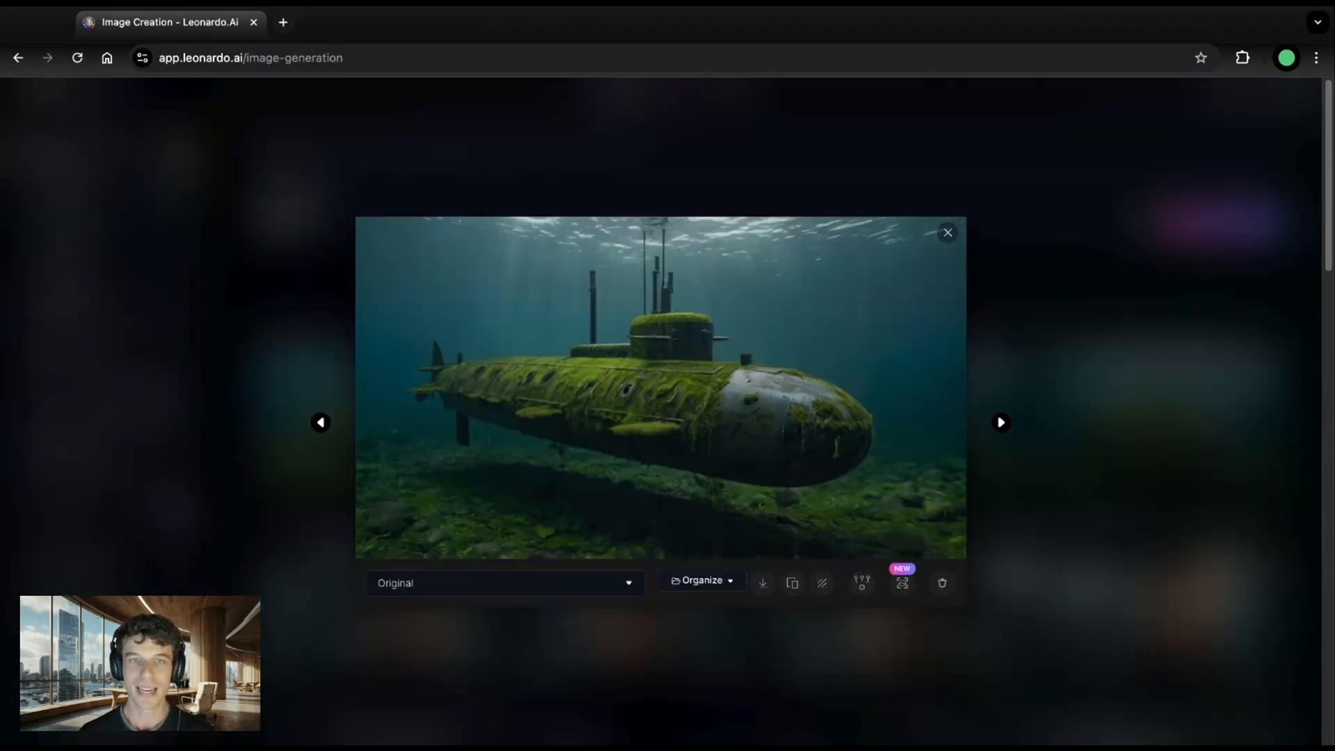
pyautogui.click(947, 232)
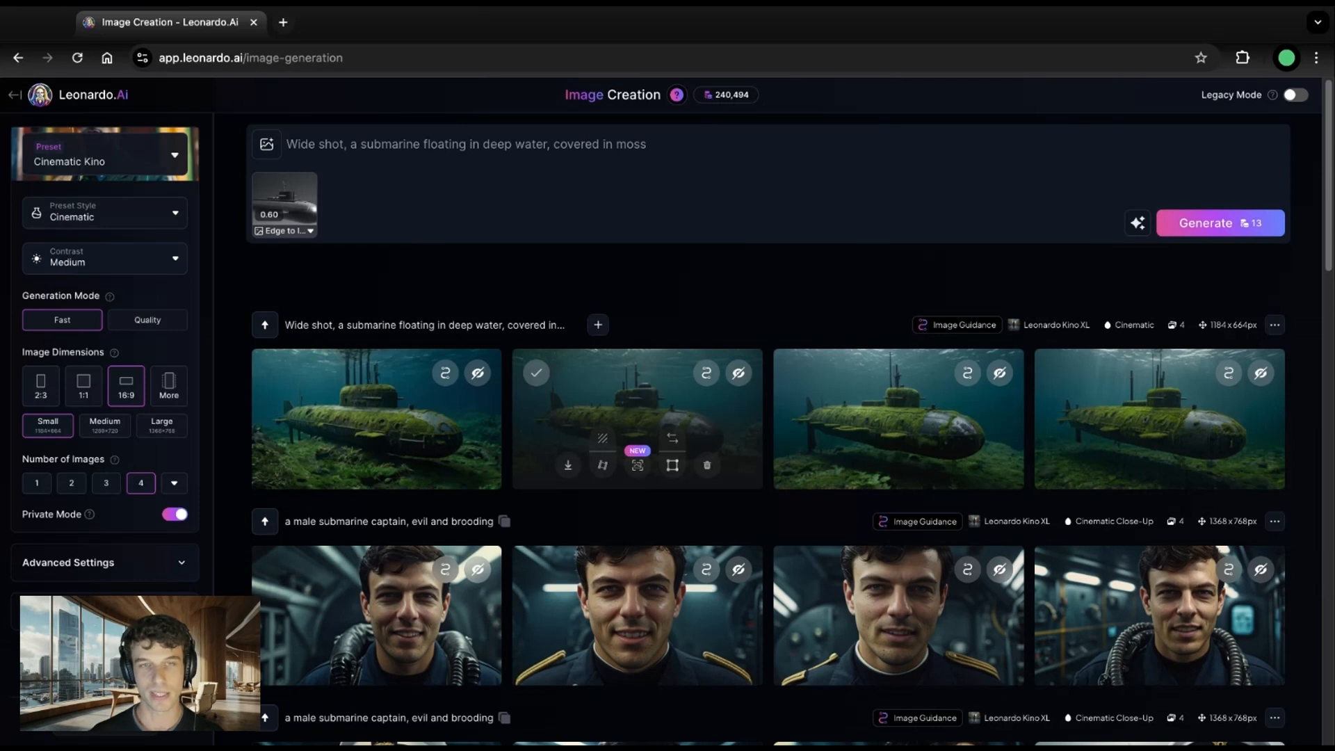
pyautogui.moveTo(370, 53)
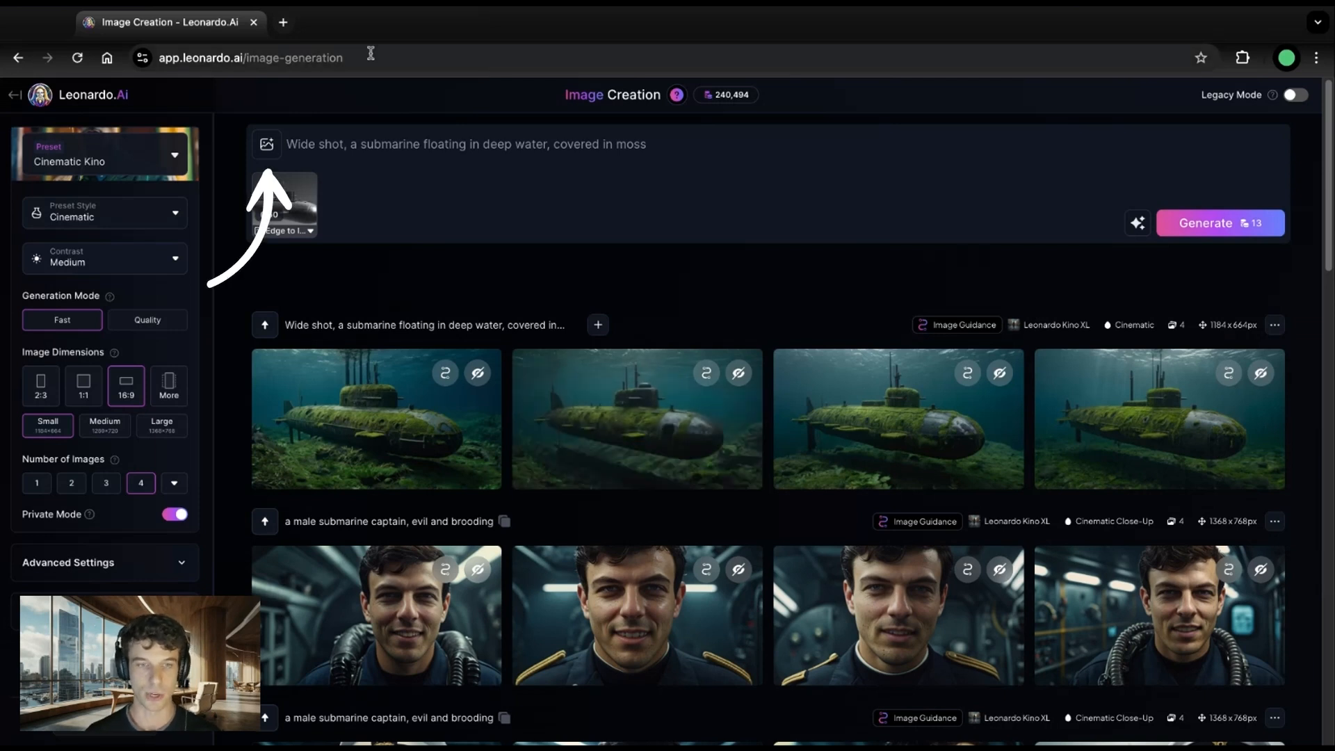
# Step: Add the pink cloudy city upload as a Mid-strength Style Reference beside the submarine edge guidance
pyautogui.click(267, 144)
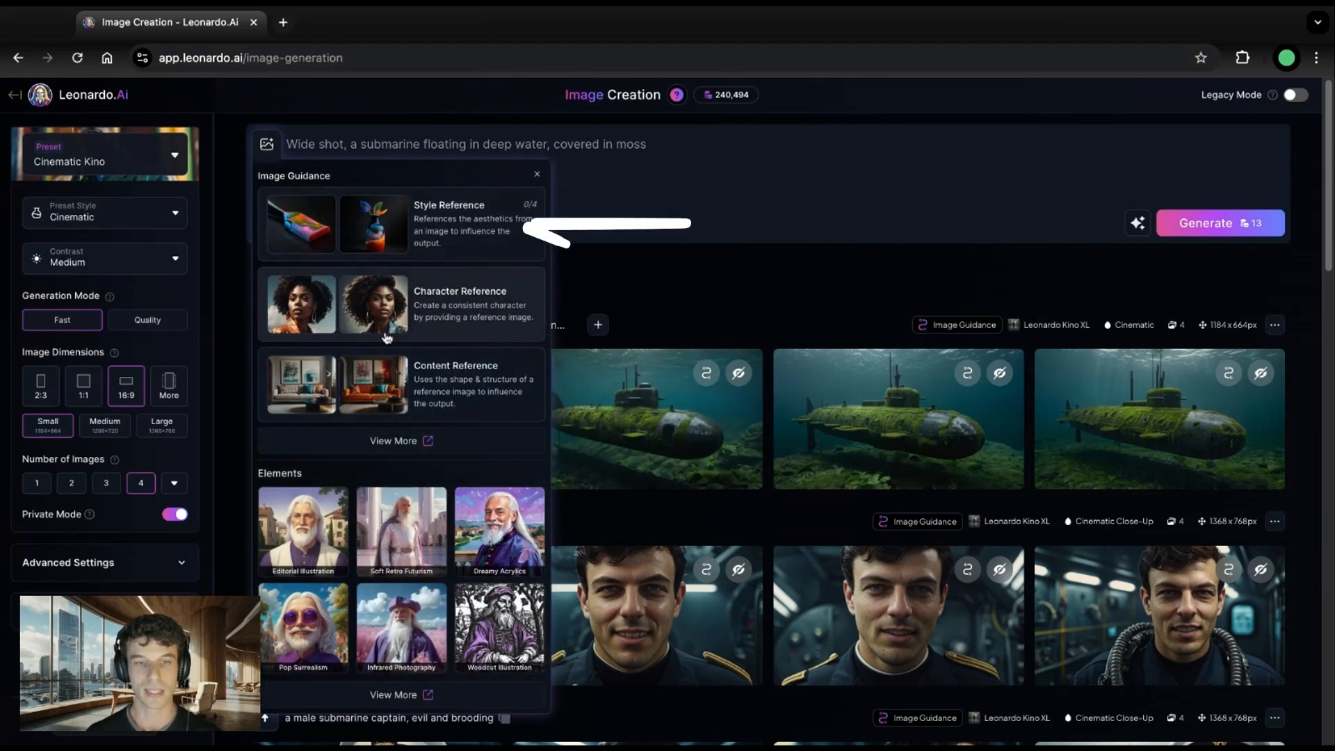
pyautogui.click(372, 224)
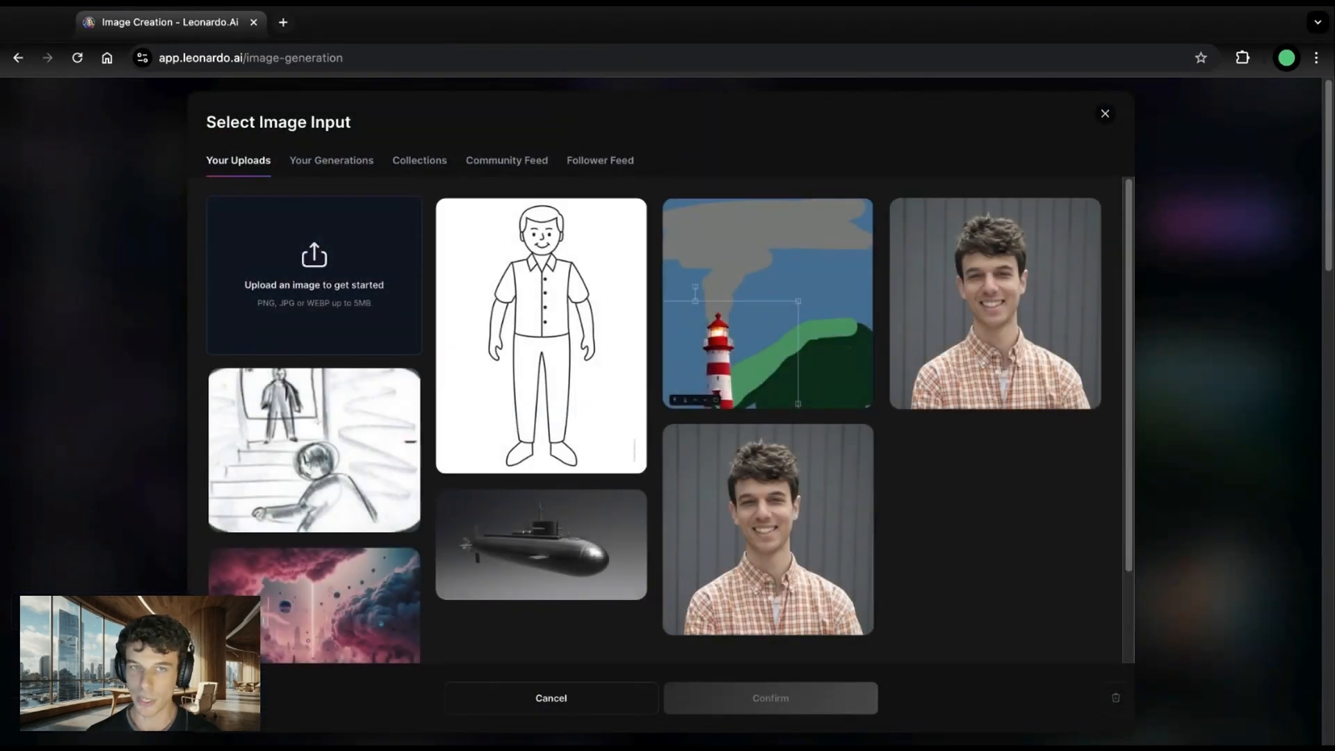
pyautogui.scroll(-3)
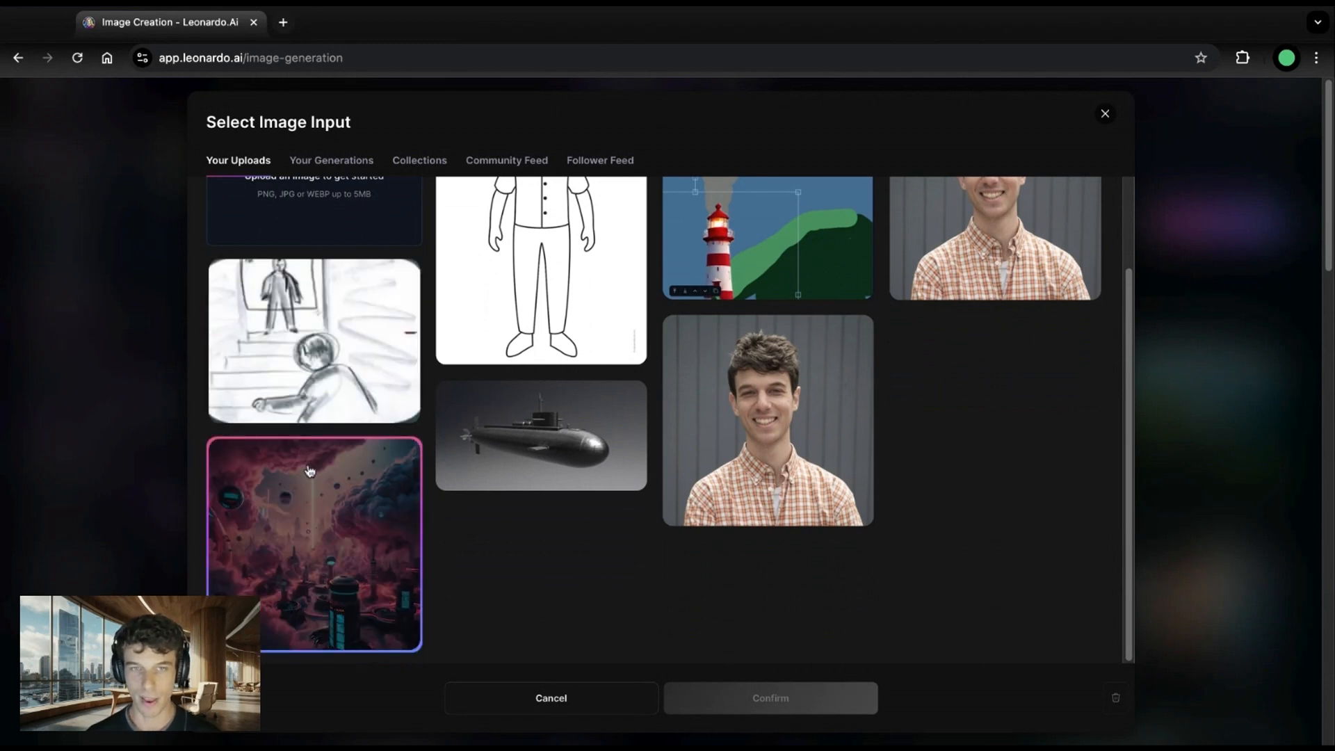
pyautogui.click(313, 545)
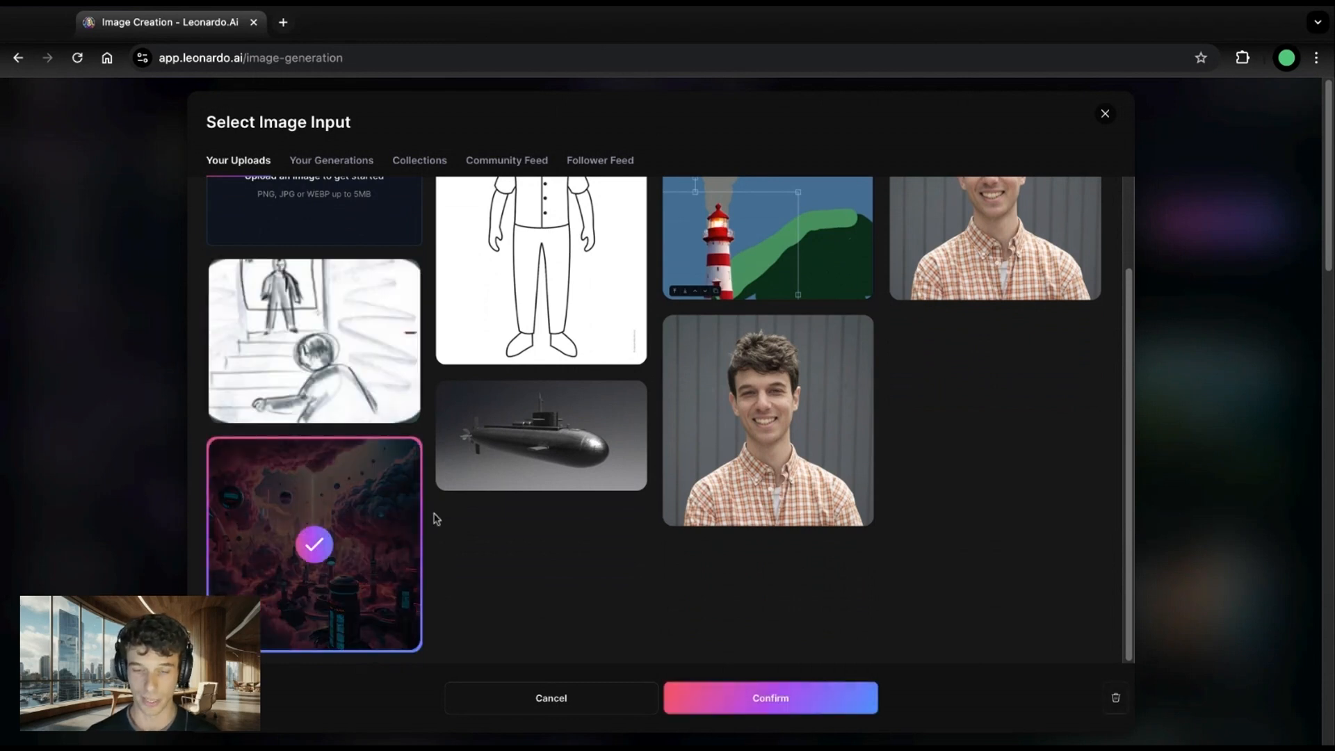
pyautogui.click(767, 697)
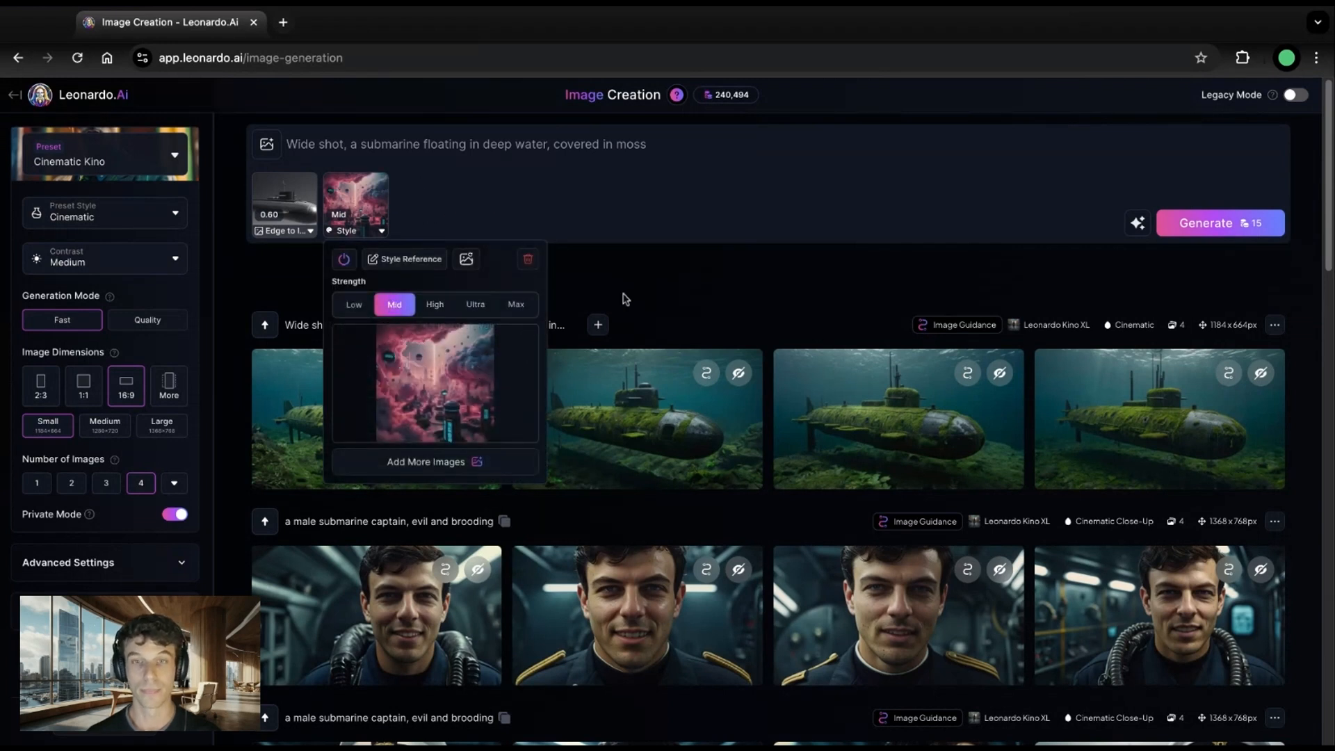
# Step: Generate pink-tinted mossy submarine images and browse the enlarged results one by one
pyautogui.click(1219, 222)
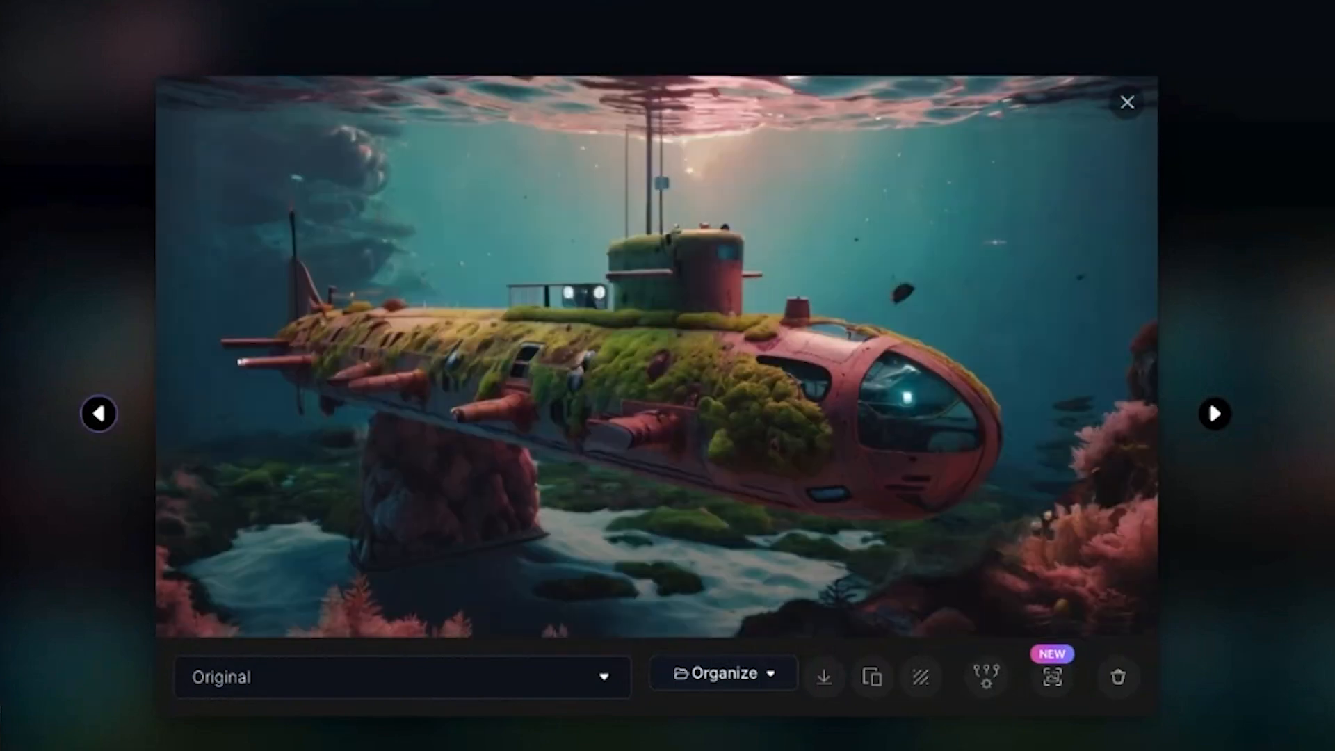
pyautogui.click(1215, 414)
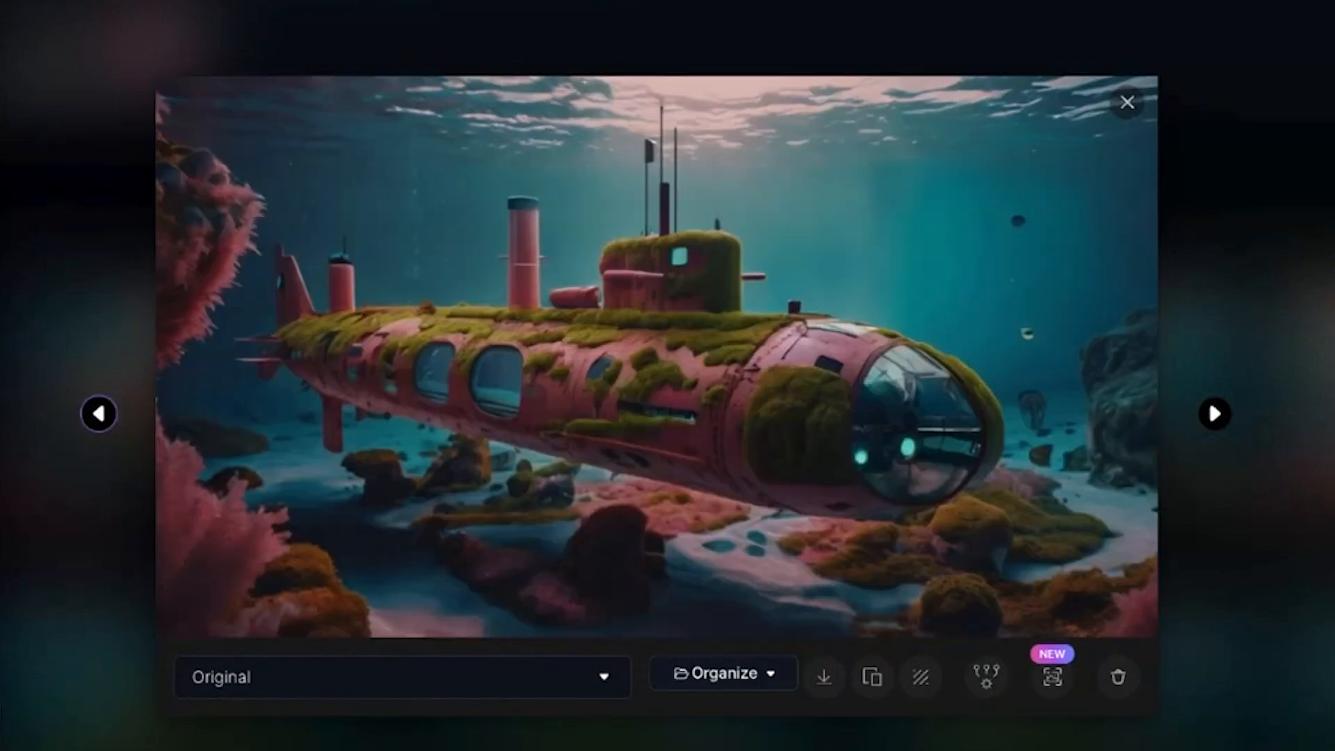
pyautogui.click(1215, 414)
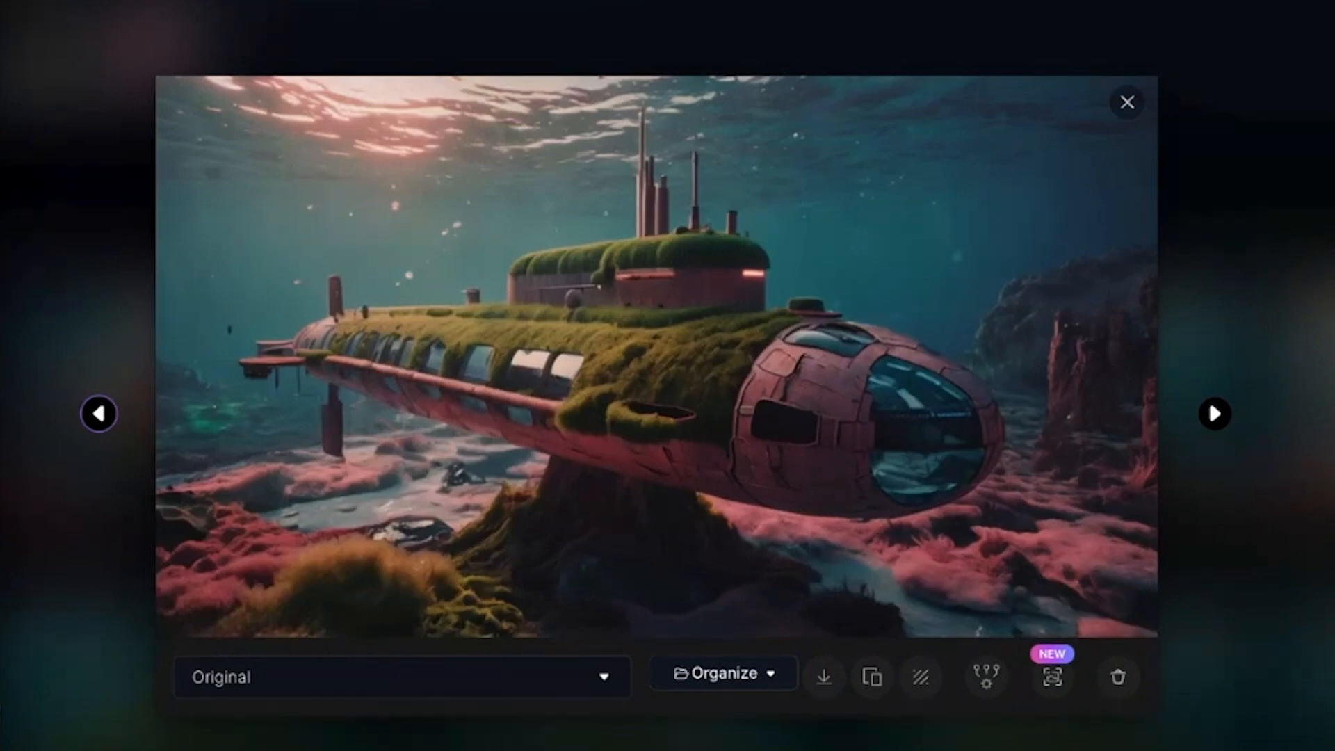